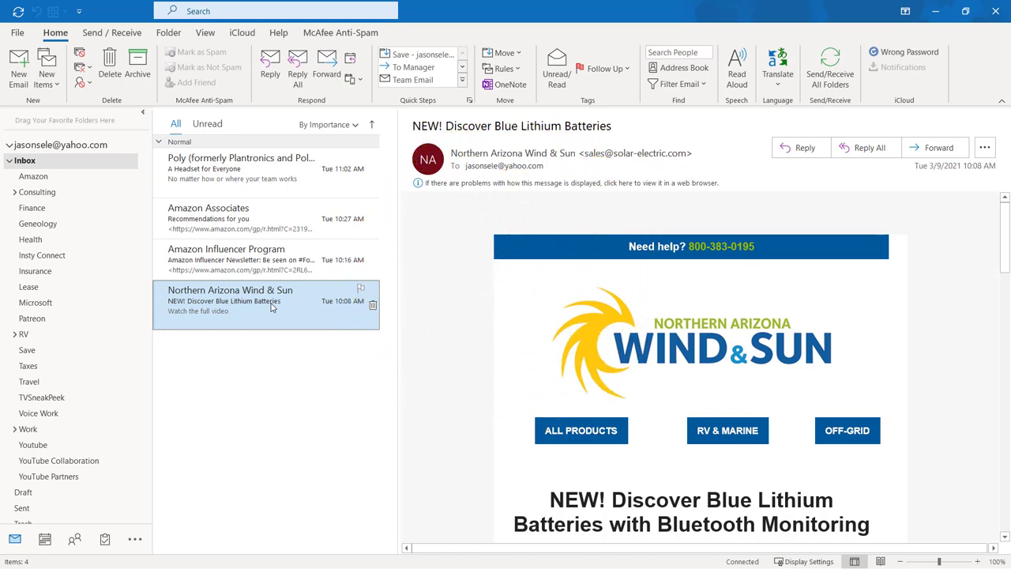
Preview the Amazon Associates message, then the Poly 'A Headset for Everyone' email.
click(237, 259)
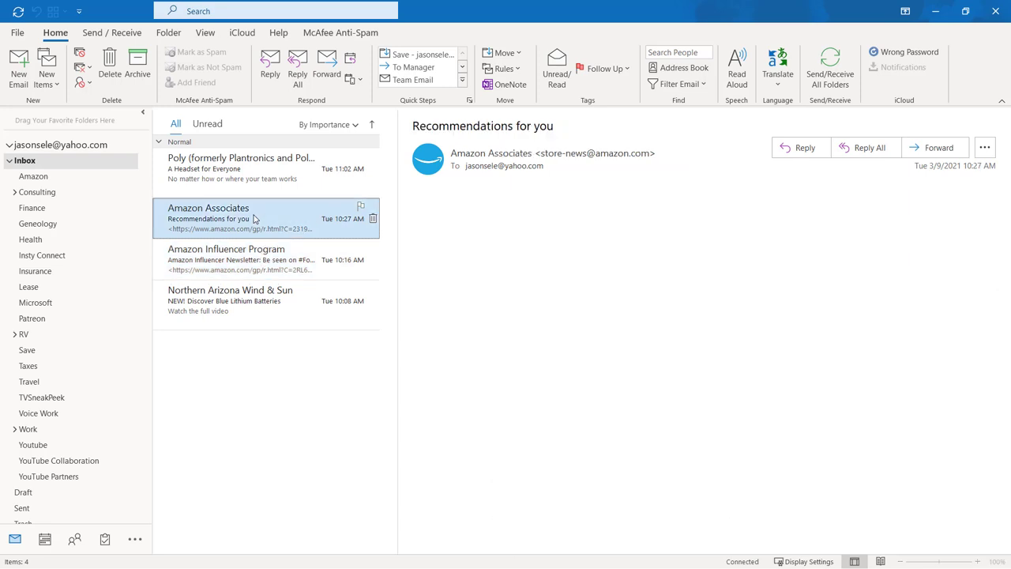
click(241, 163)
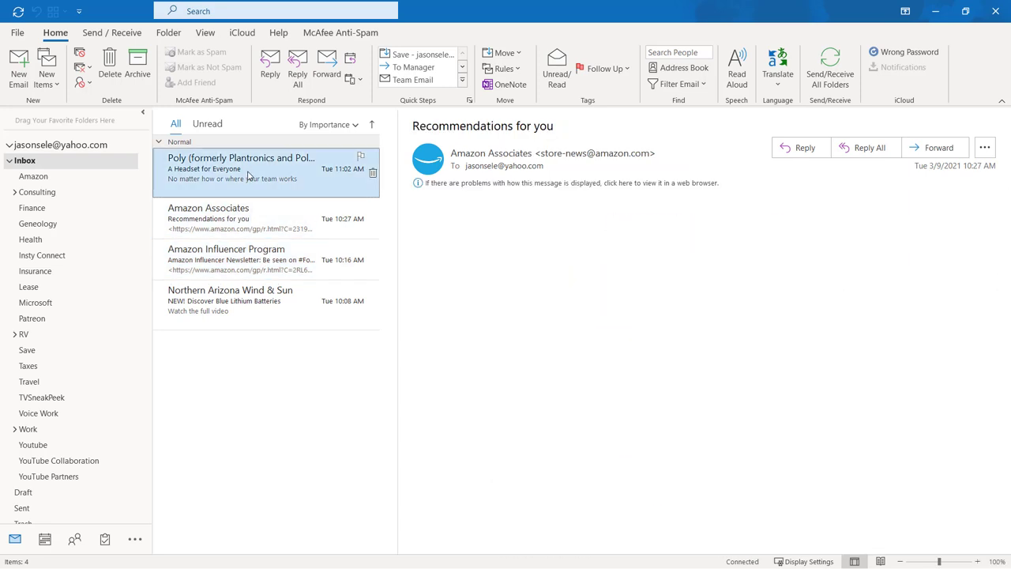
click(241, 167)
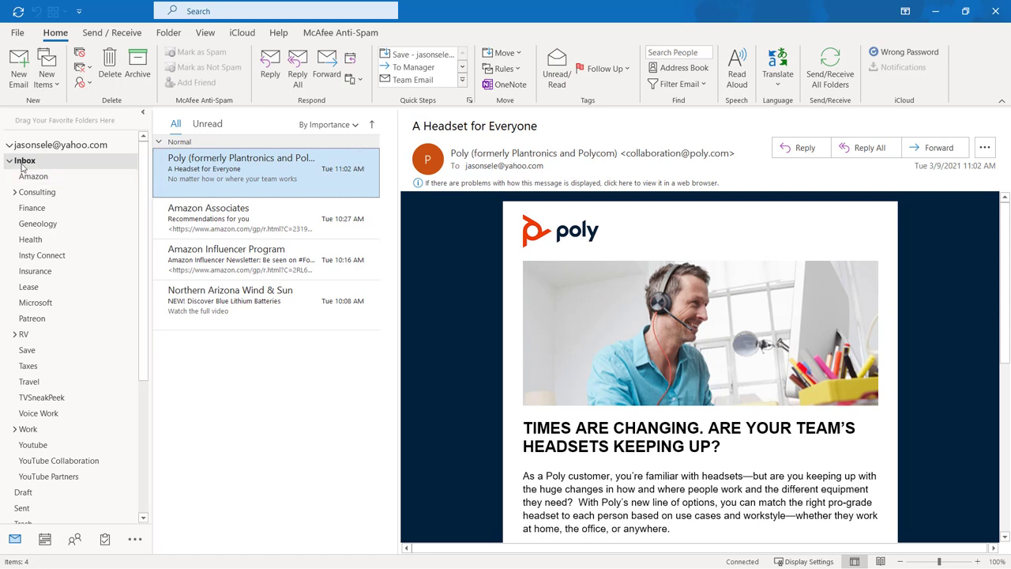
mouse_move(30, 309)
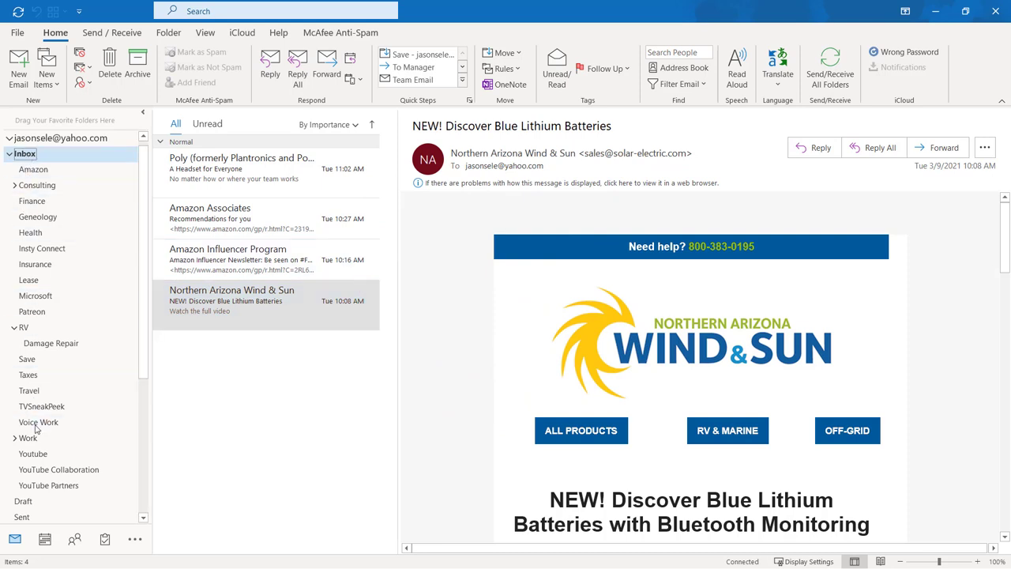
mouse_move(43, 450)
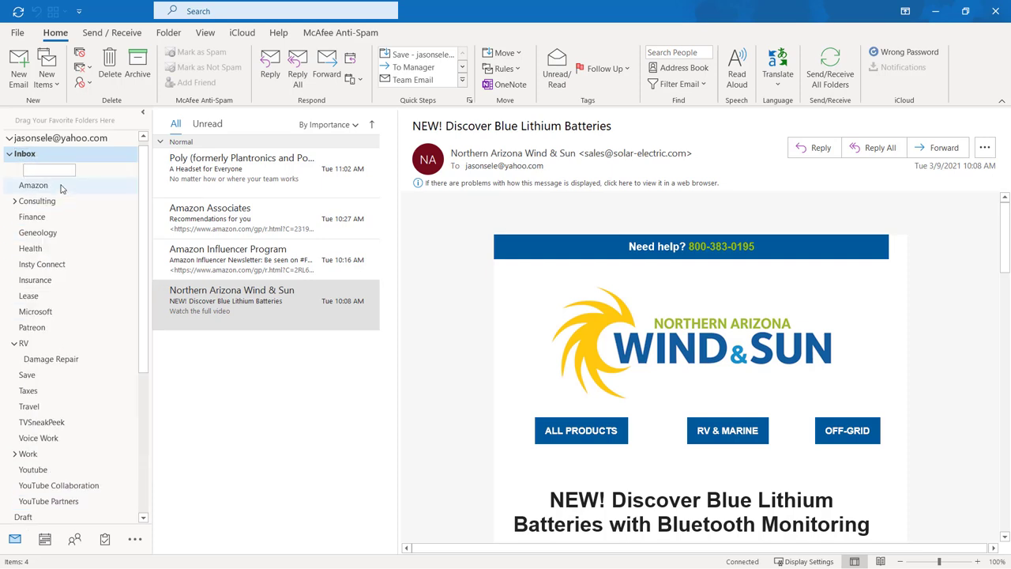
Name the new Inbox subfolder 'Temp', view it, and return to the Inbox.
text(Temp)
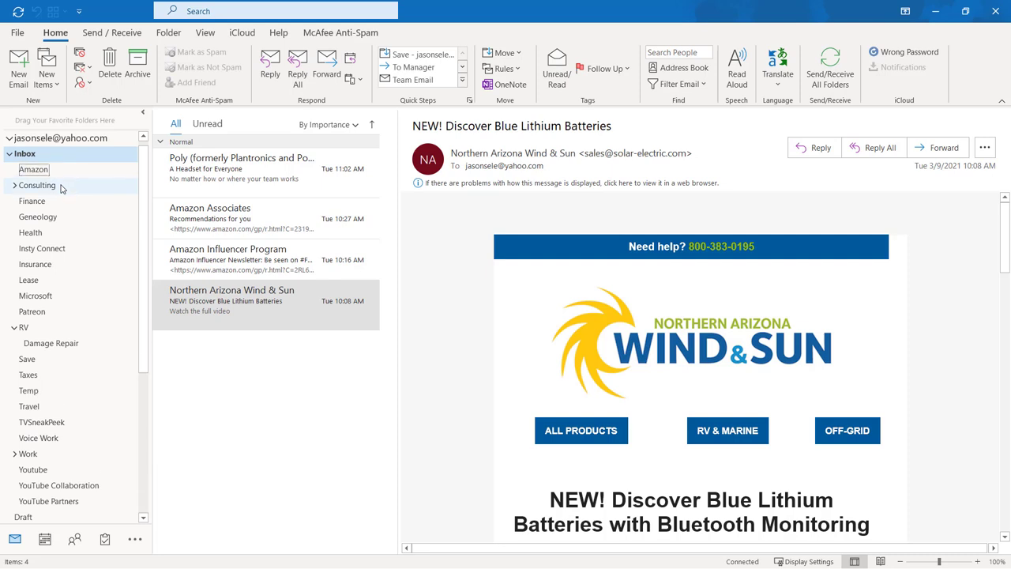
click(28, 391)
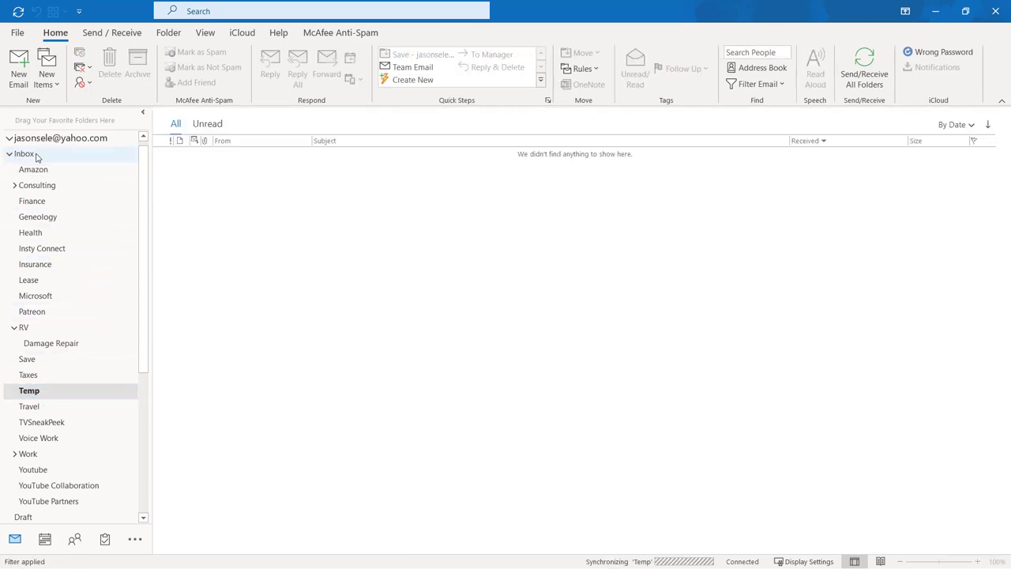
click(23, 153)
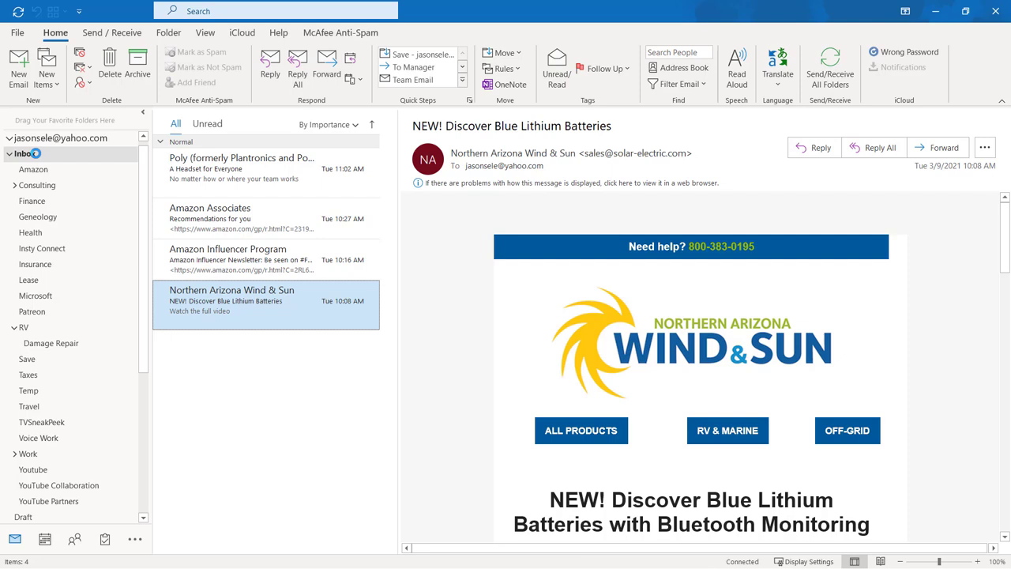
Create an Action subfolder under Inbox holding the Amazon Influencer and Wind & Sun emails.
right_click(23, 153)
text(Action)
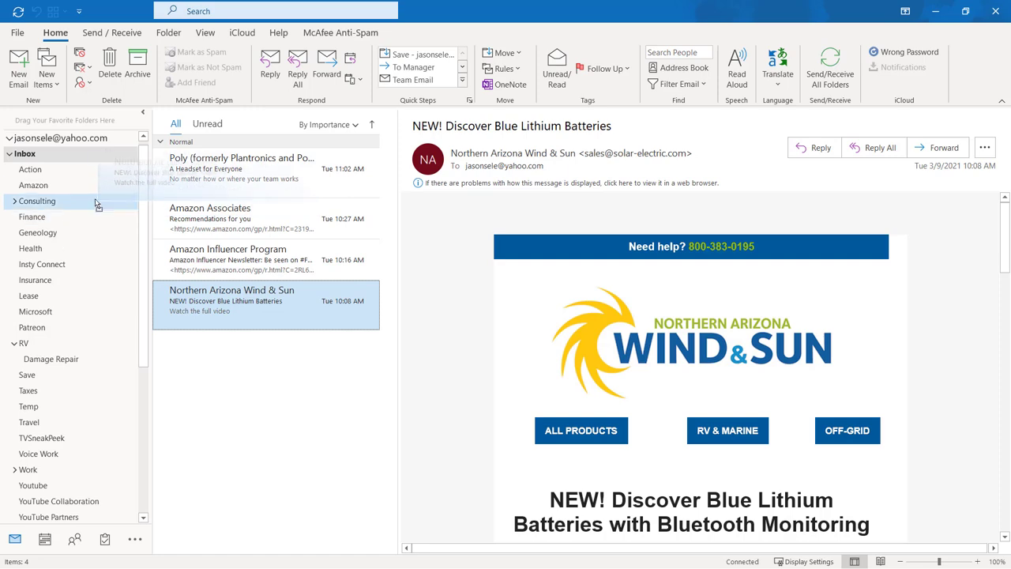
click(237, 259)
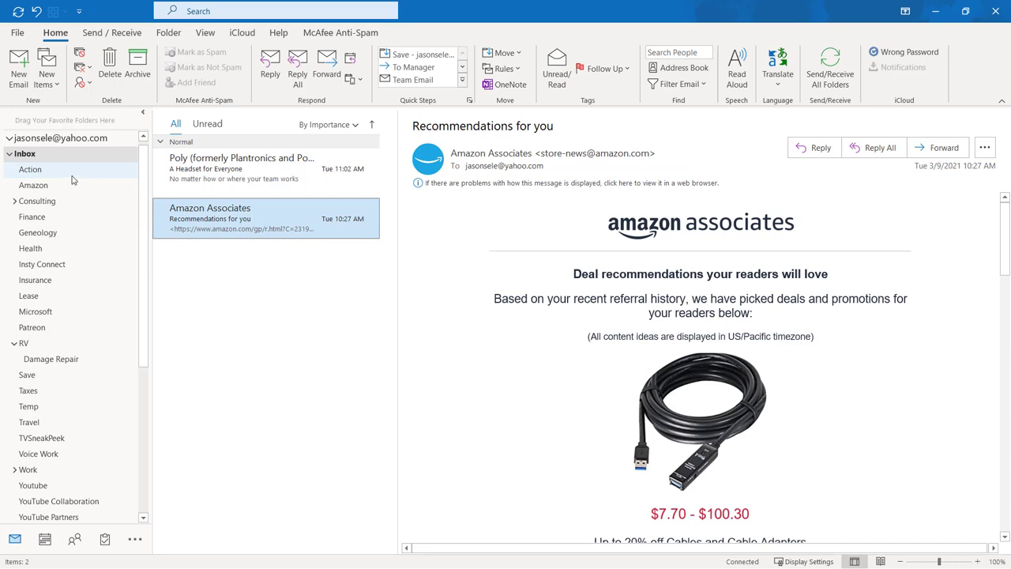
click(30, 169)
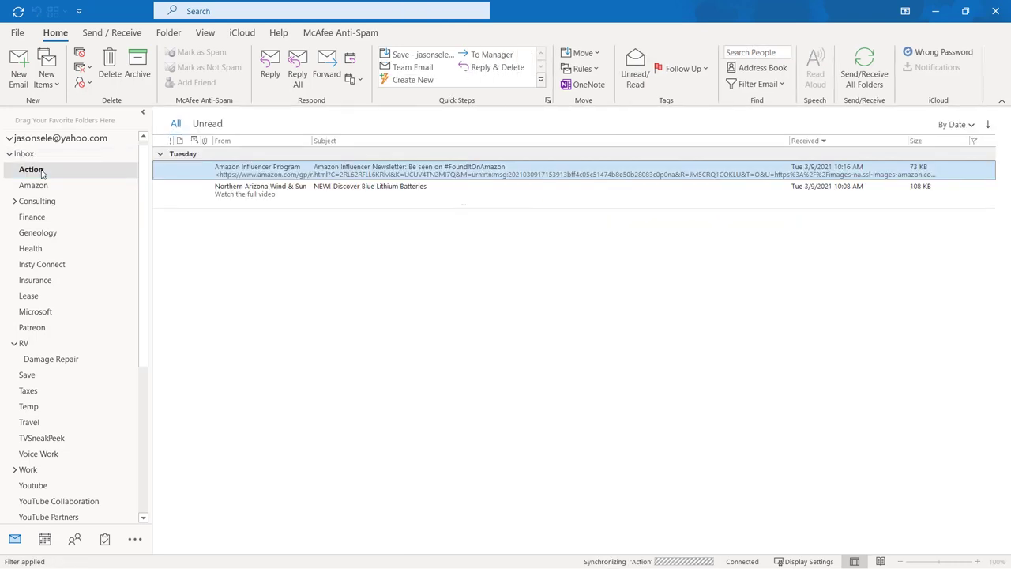
click(31, 169)
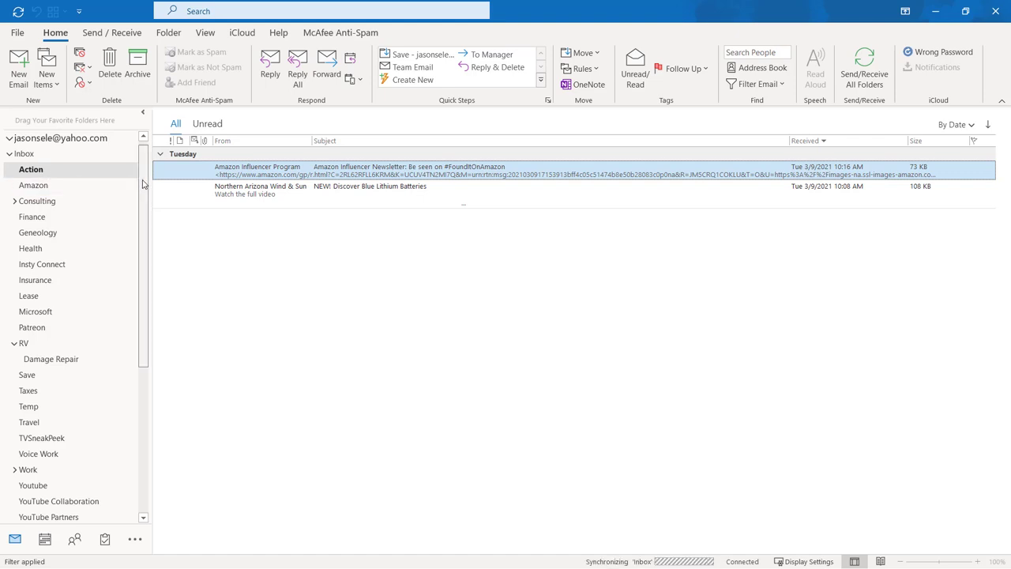
scroll(down, 3)
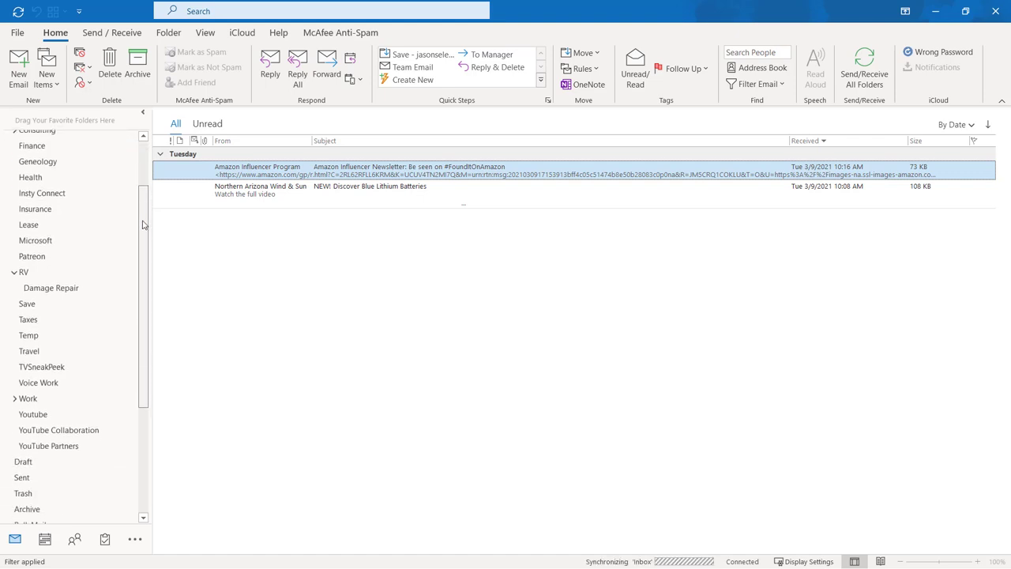
scroll(up, 3)
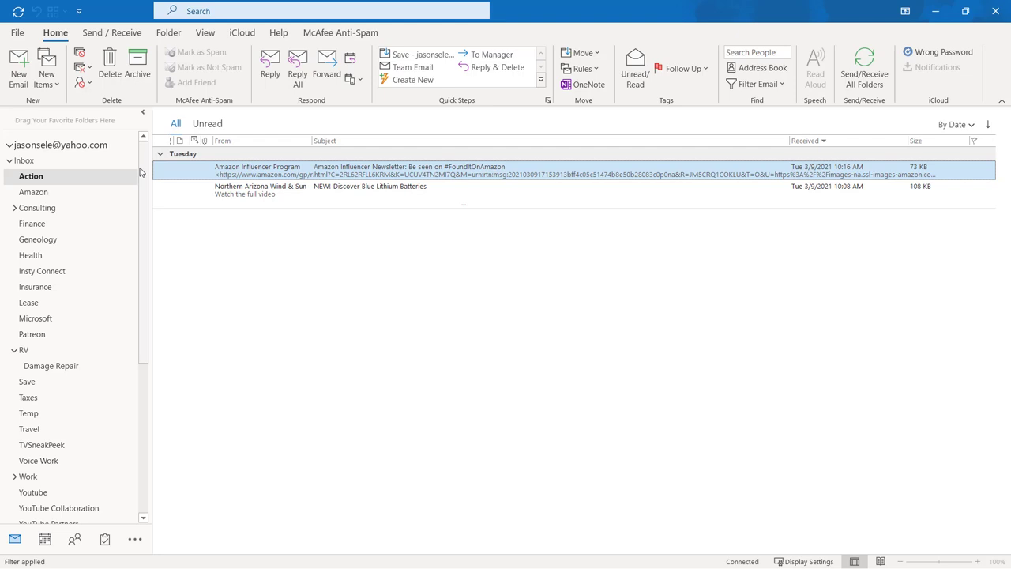
click(261, 189)
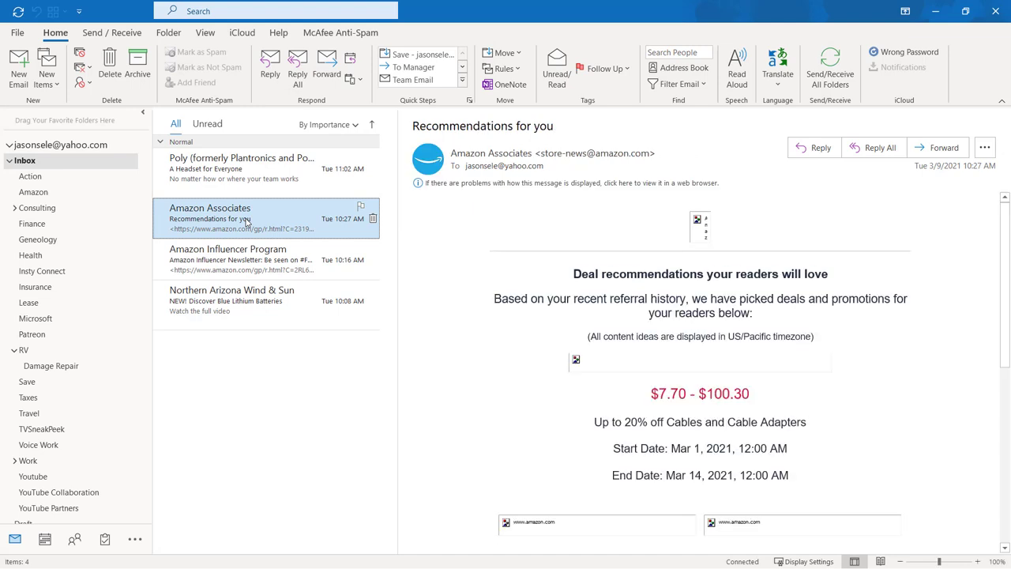
mouse_move(503, 68)
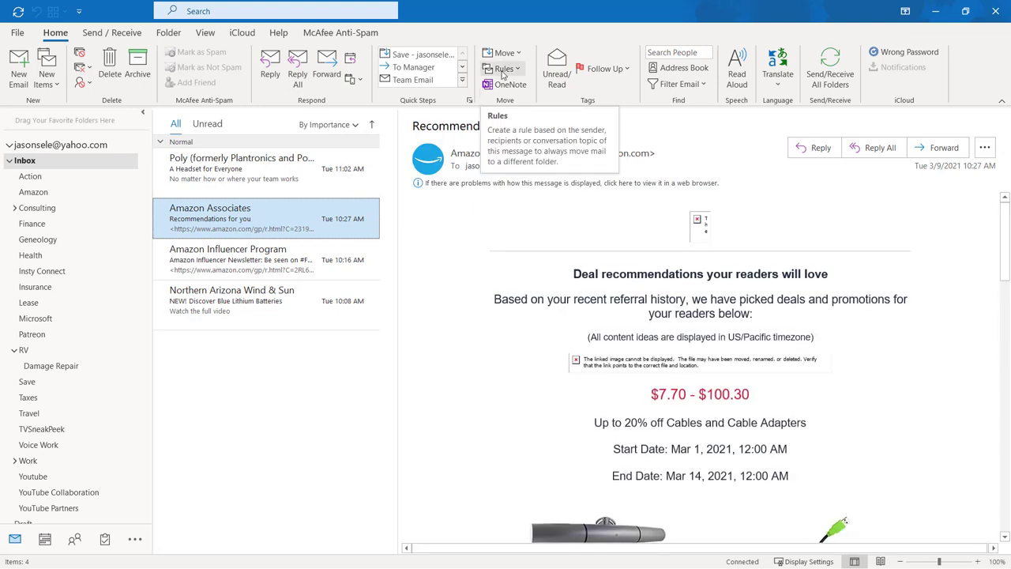
Create an Always Move rule sending Amazon Associates mail to the Amazon folder.
click(502, 68)
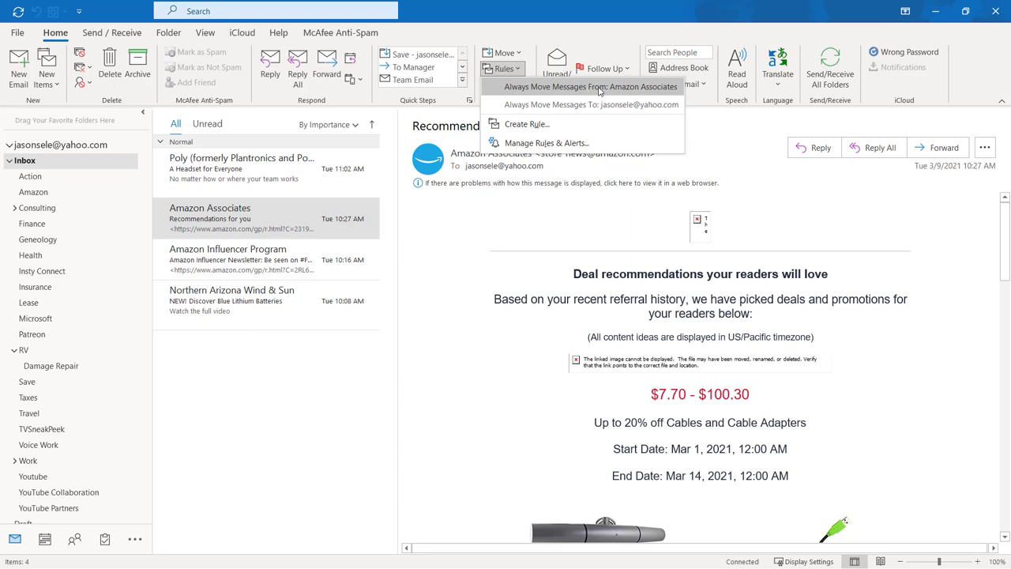
mouse_move(599, 87)
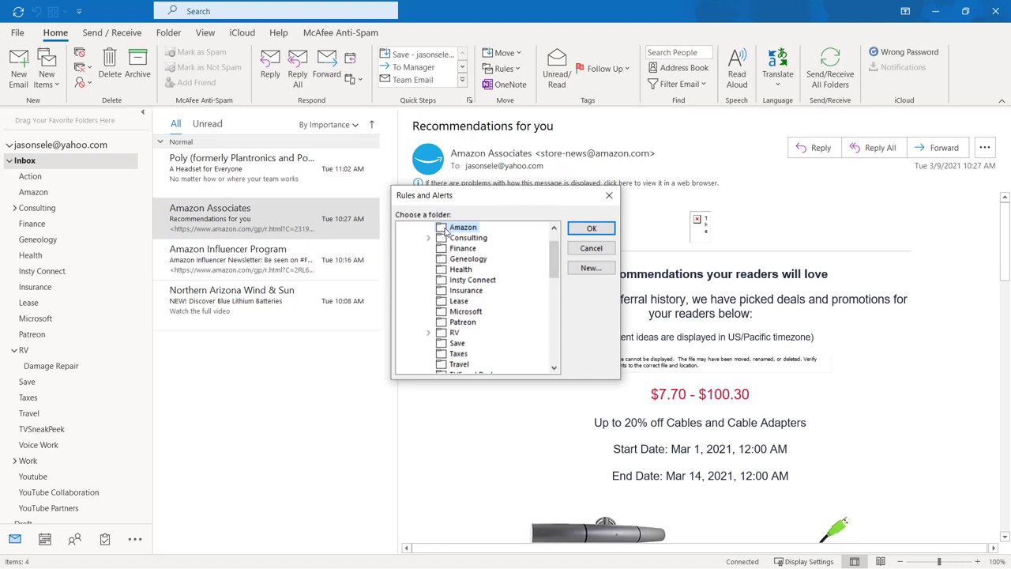
mouse_move(496, 243)
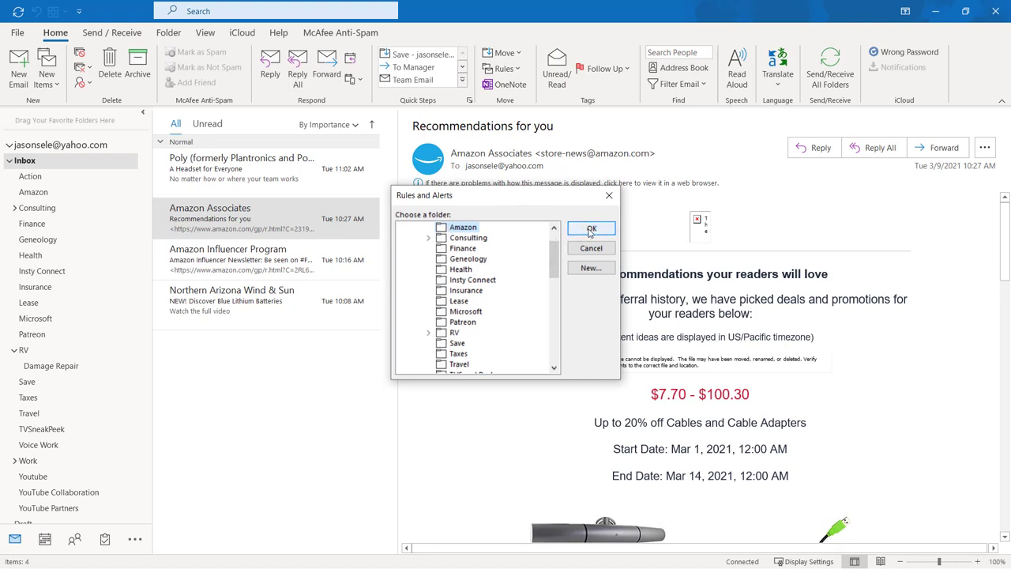
click(591, 228)
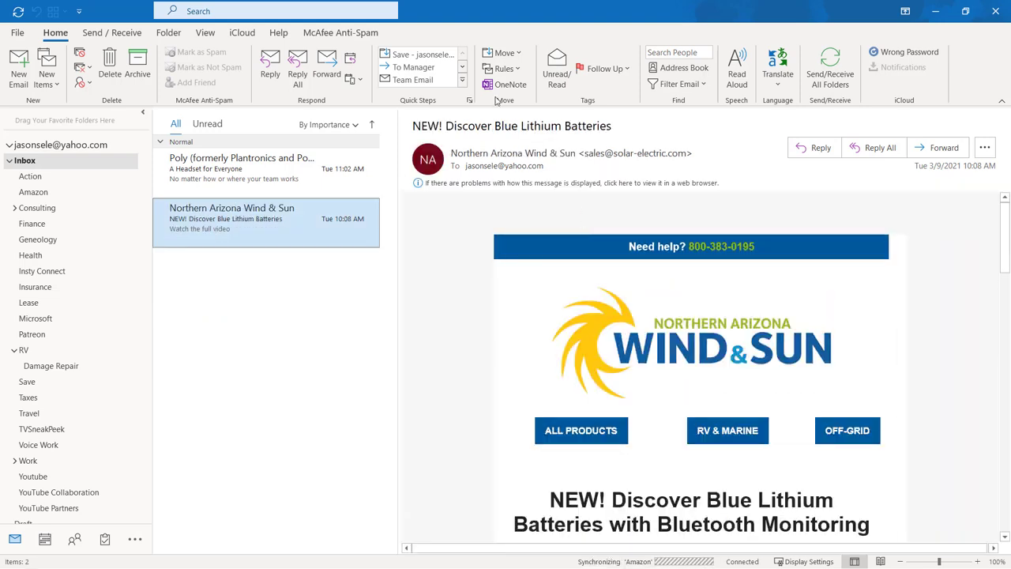
Review the Amazon Associates rule in Manage Rules & Alerts and start a new rule.
click(502, 69)
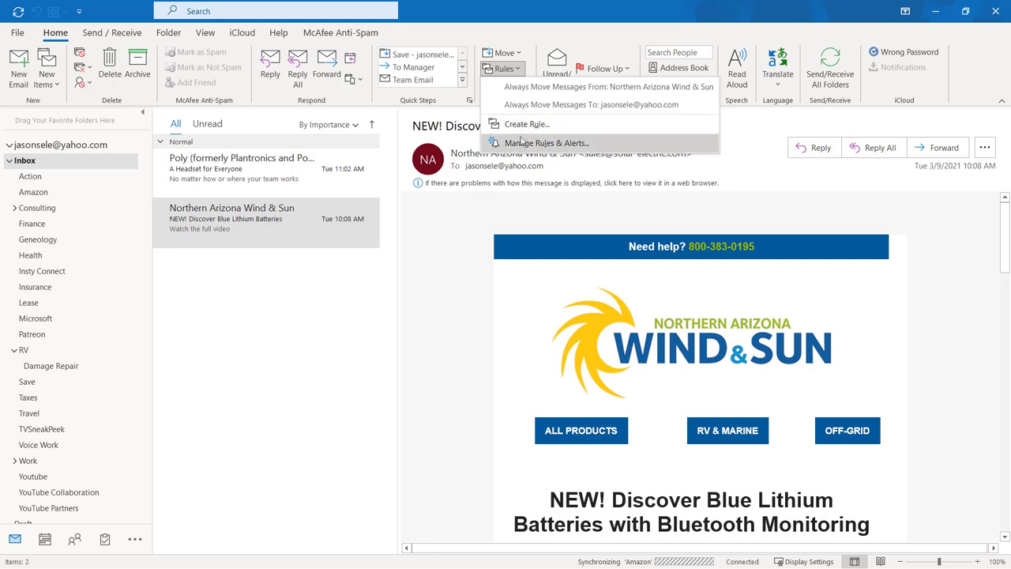
click(547, 143)
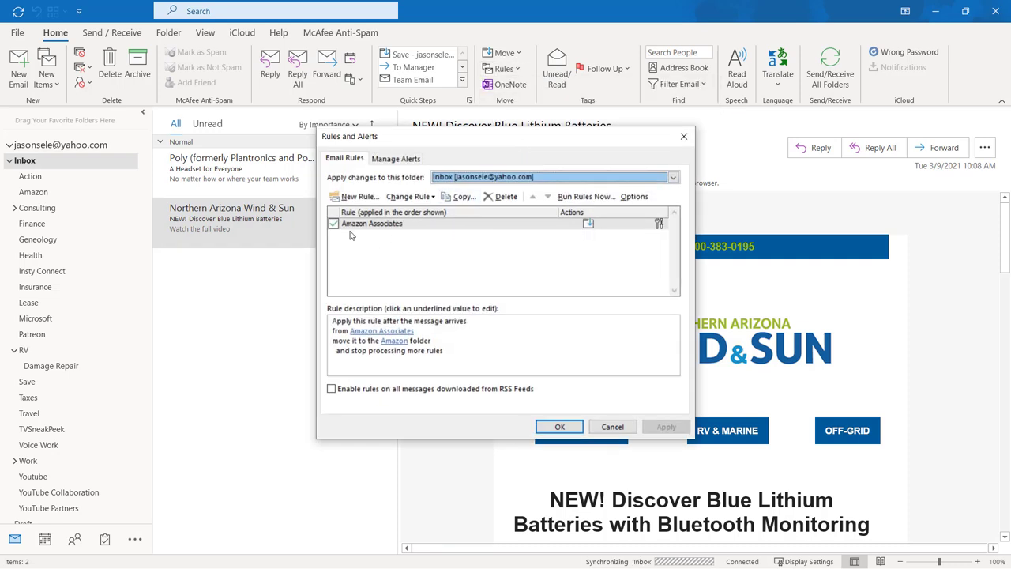
click(372, 223)
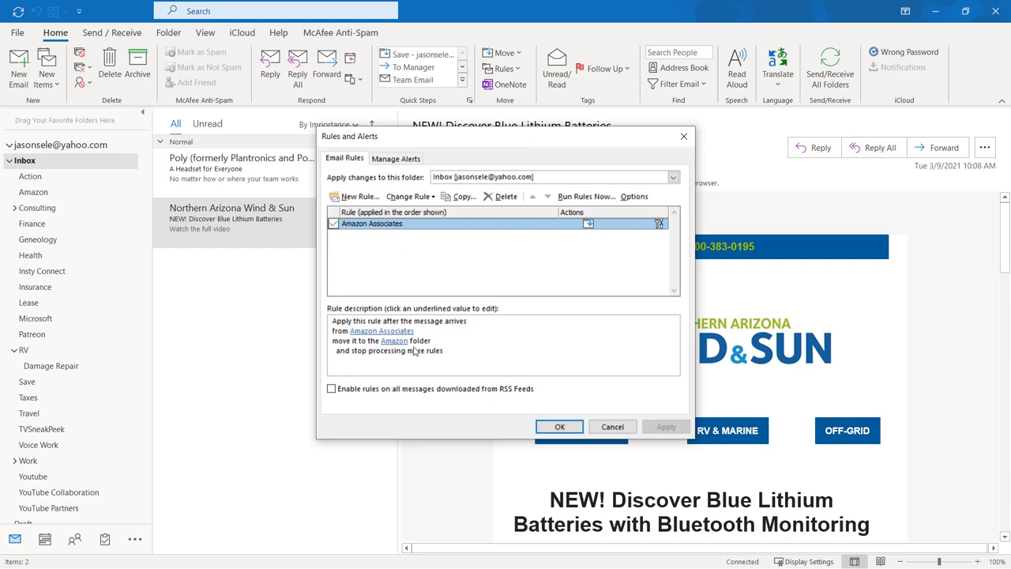
mouse_move(412, 358)
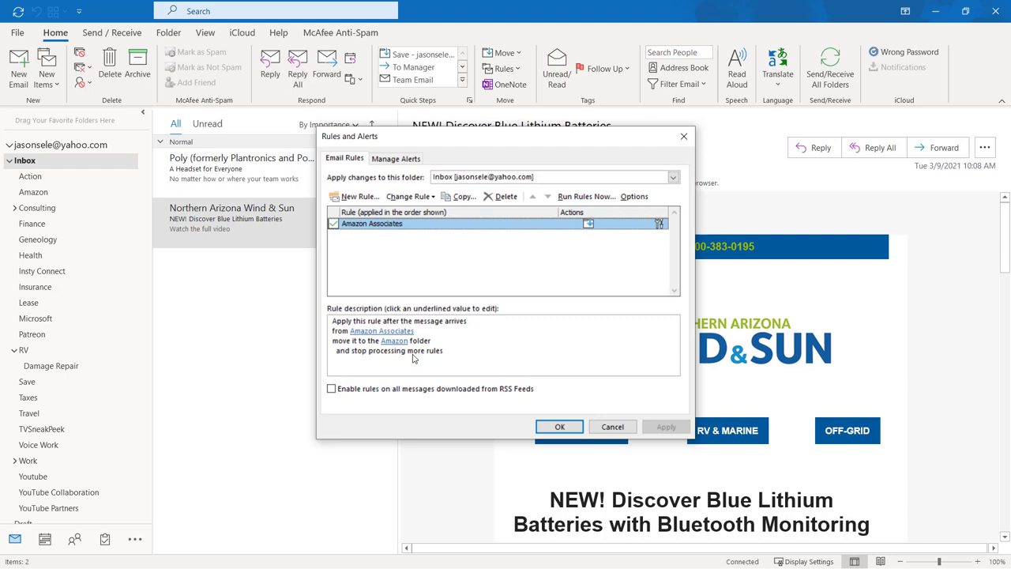
mouse_move(357, 196)
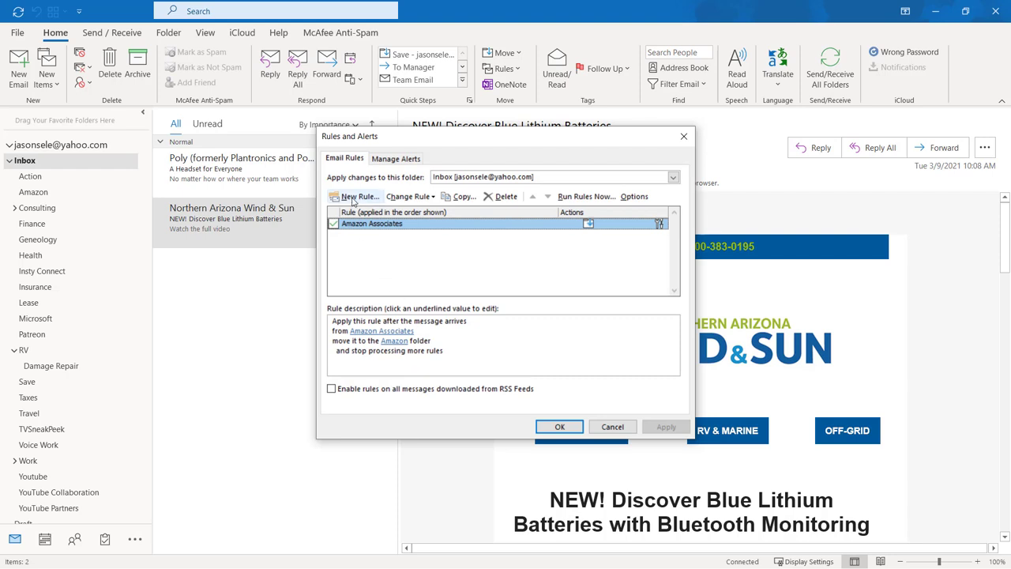
click(358, 196)
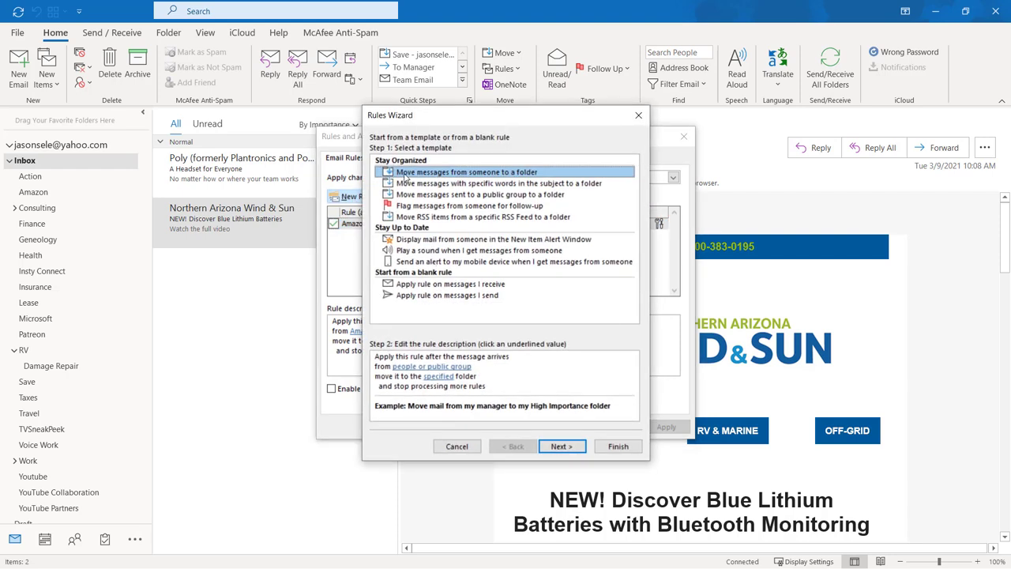
mouse_move(425, 203)
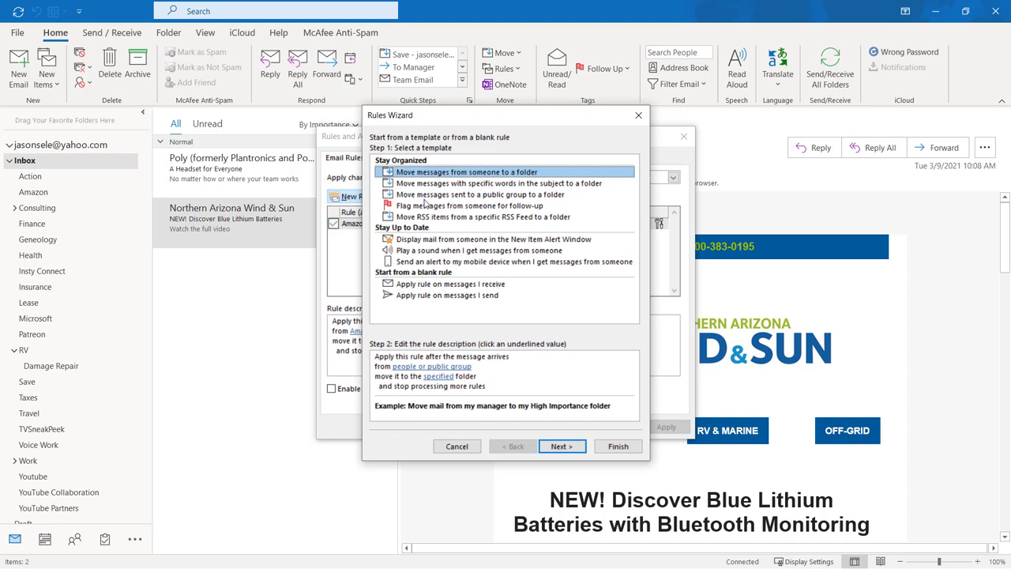
mouse_move(436, 221)
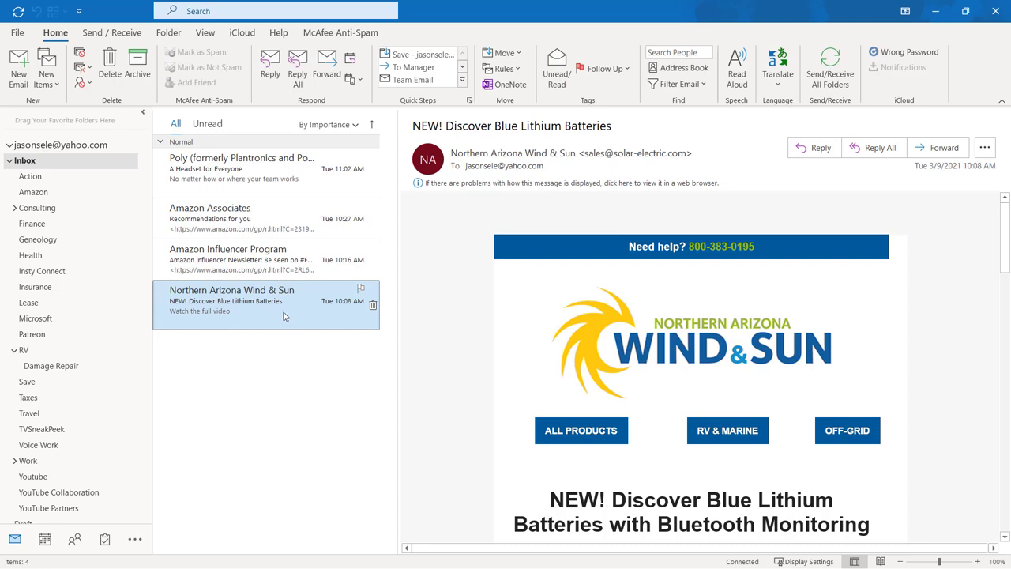
mouse_move(368, 168)
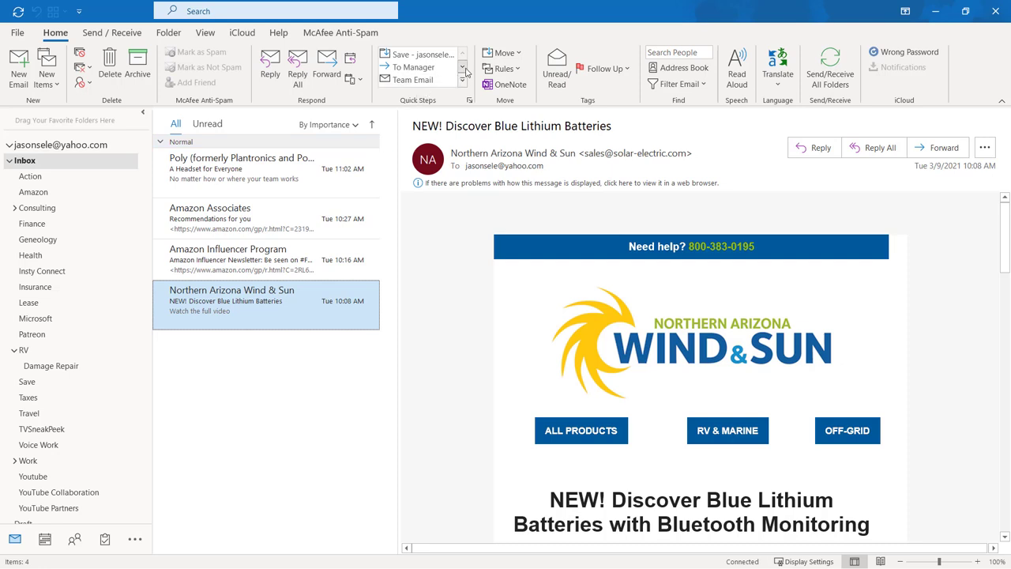
click(469, 100)
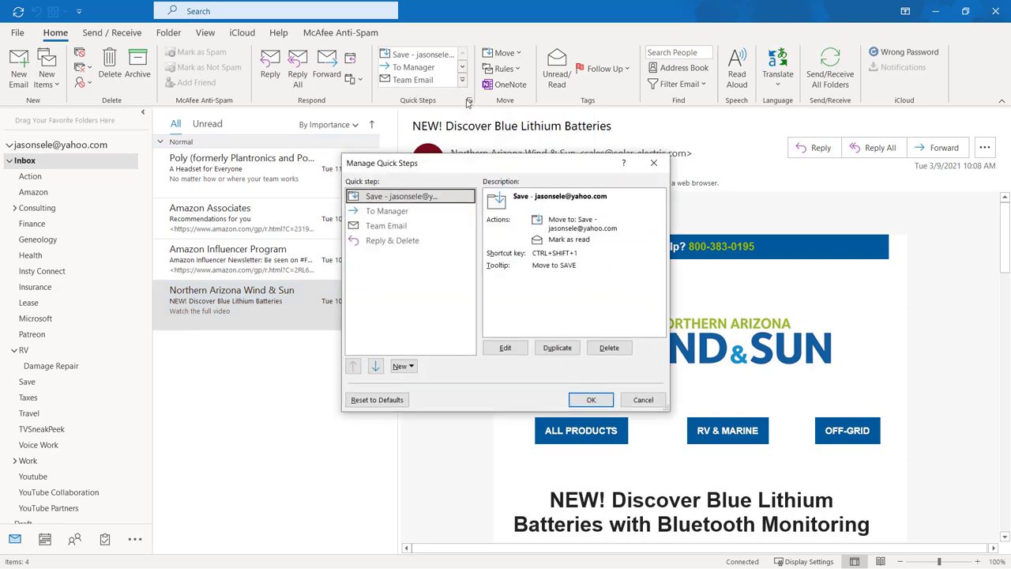
click(403, 366)
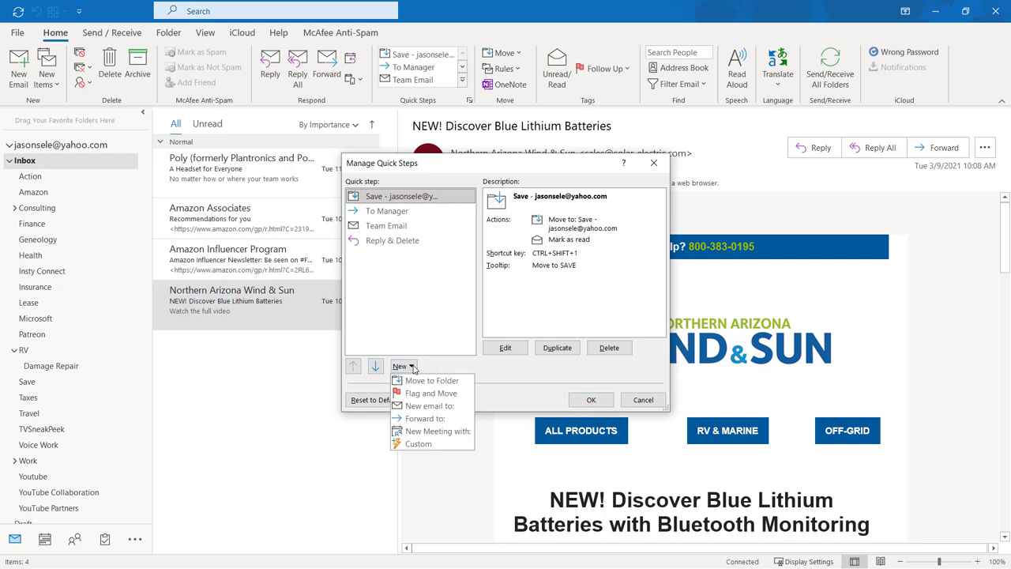
mouse_move(431, 380)
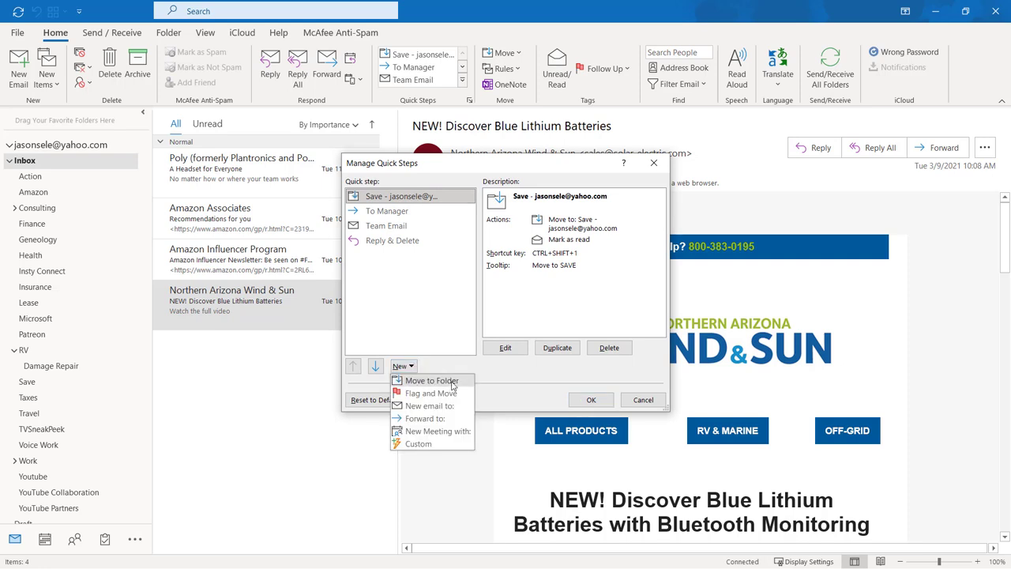
mouse_move(430, 394)
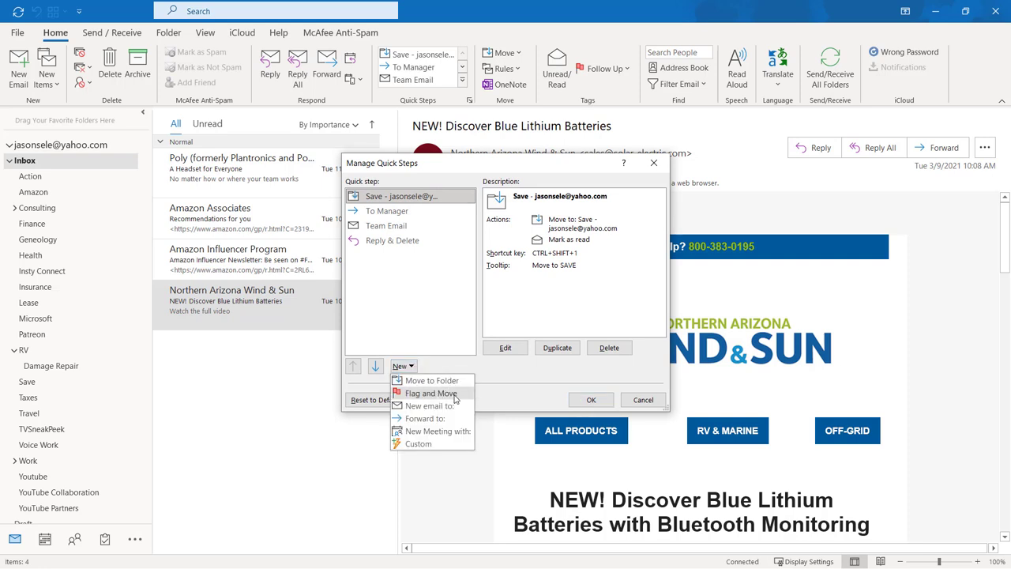
mouse_move(447, 411)
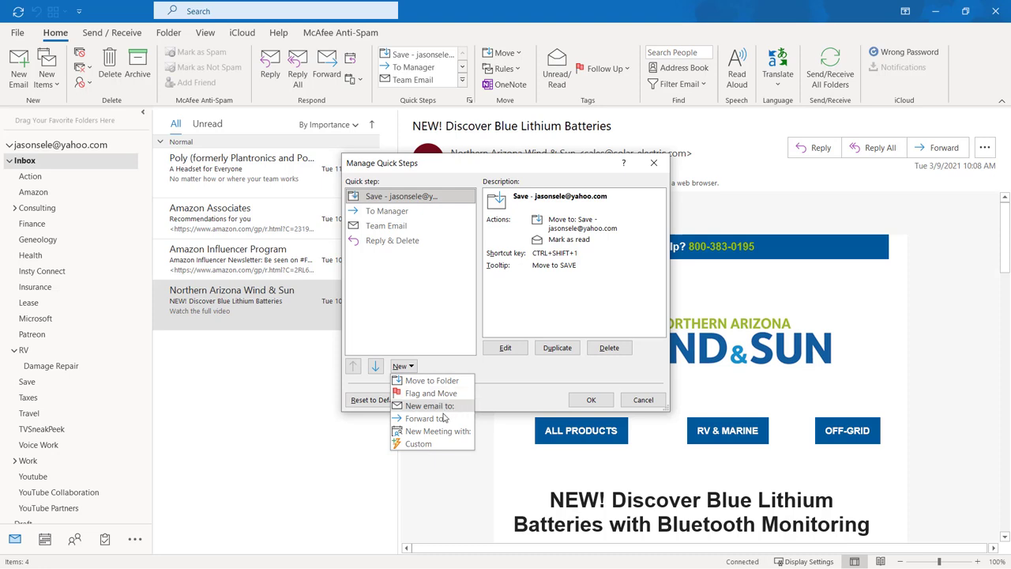
mouse_move(433, 431)
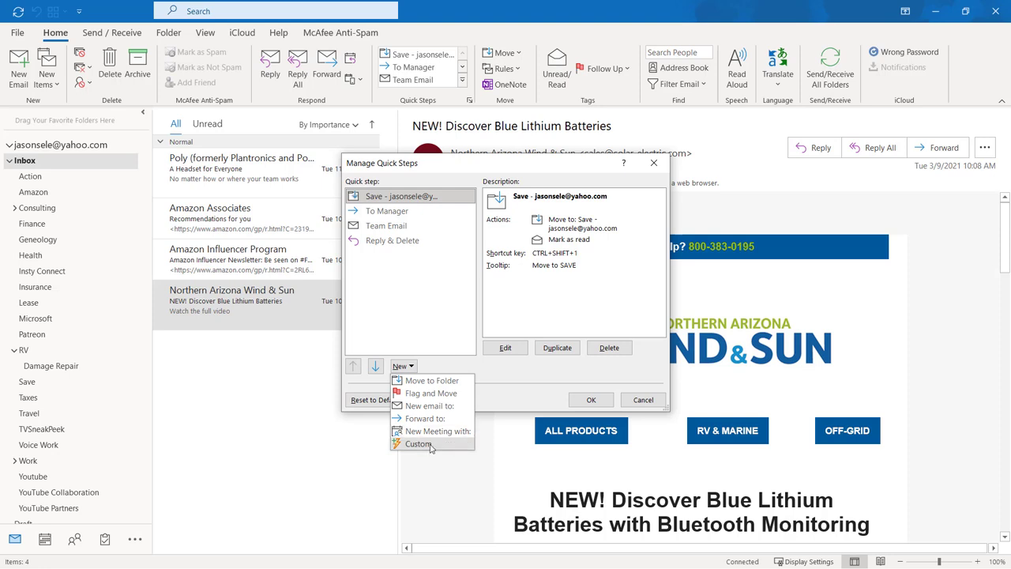
click(431, 380)
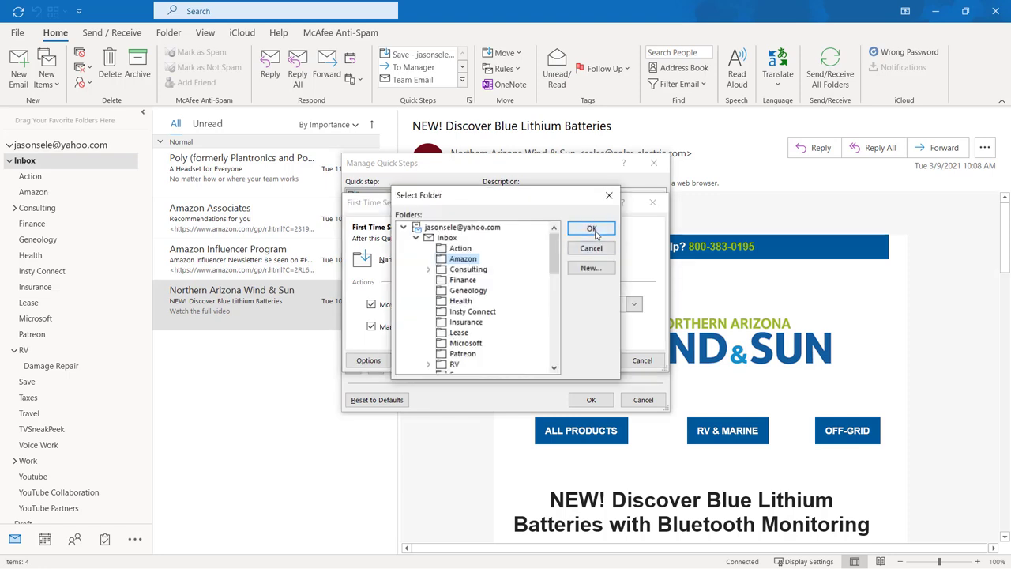
click(591, 229)
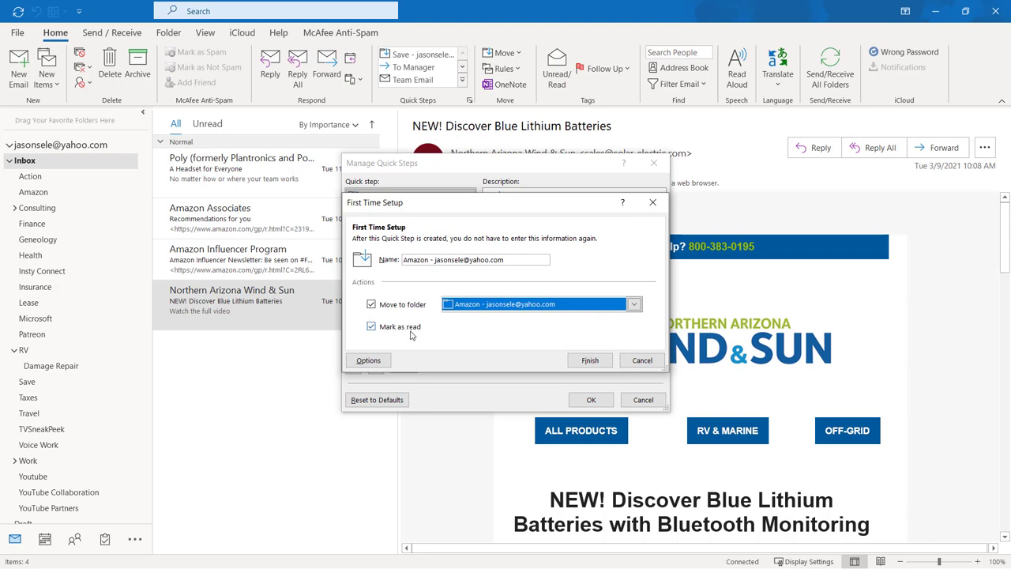
click(590, 361)
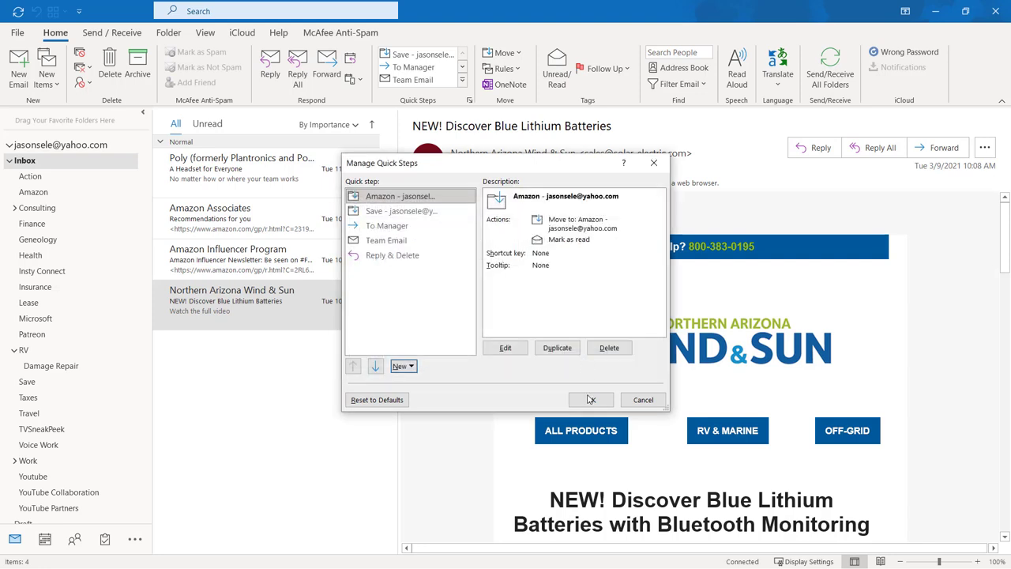
click(590, 399)
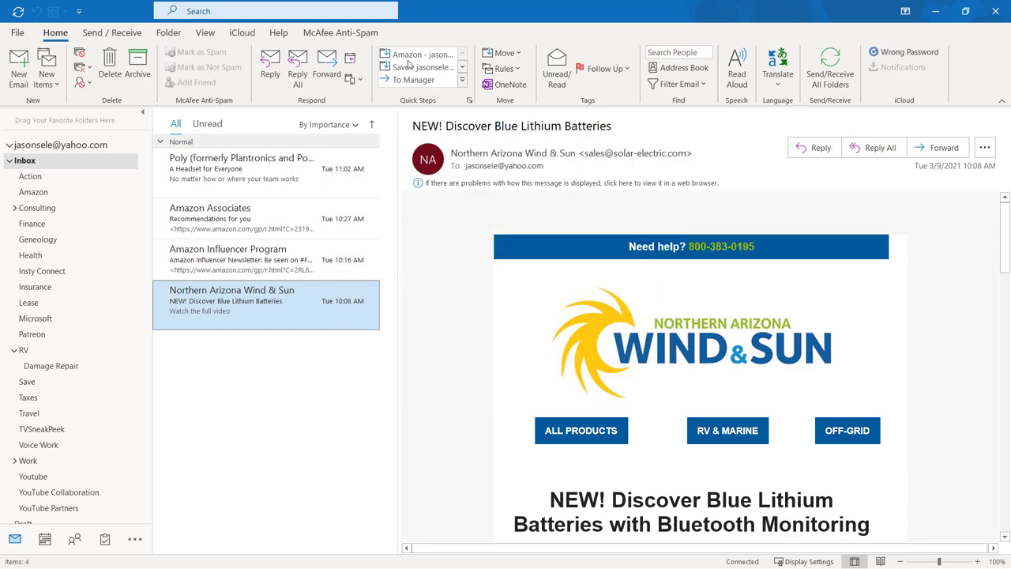
mouse_move(423, 53)
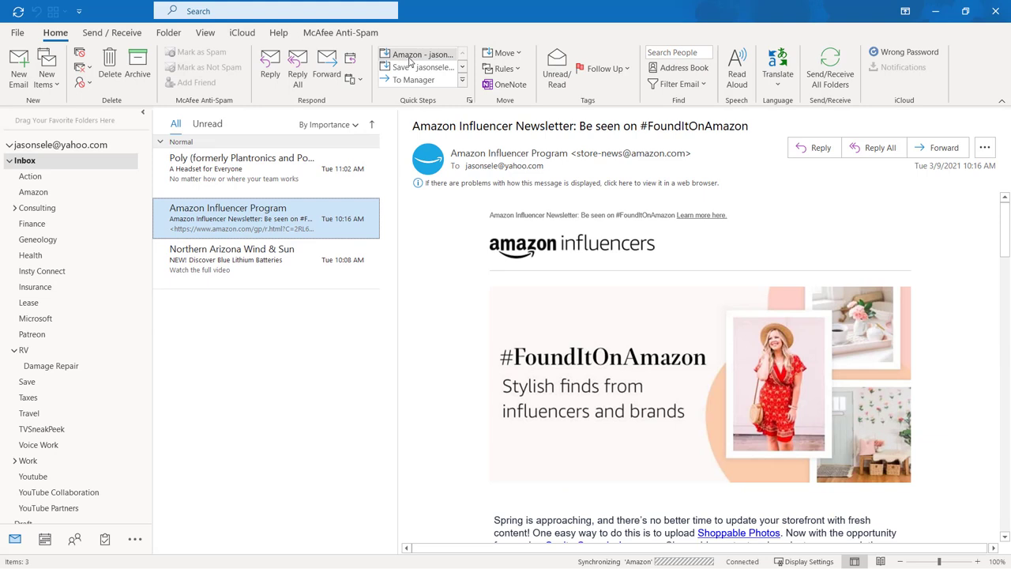
mouse_move(423, 54)
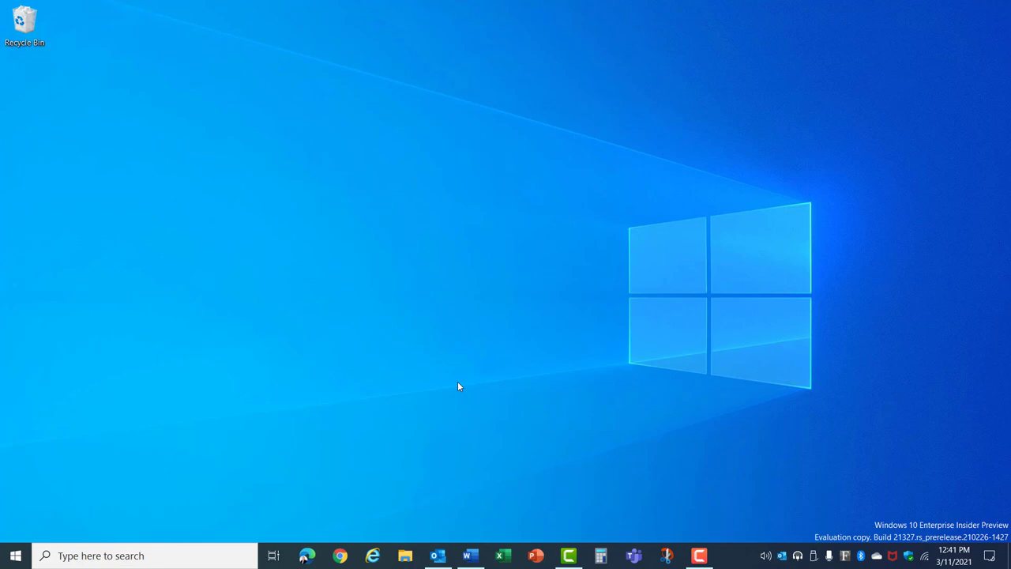
mouse_move(984, 553)
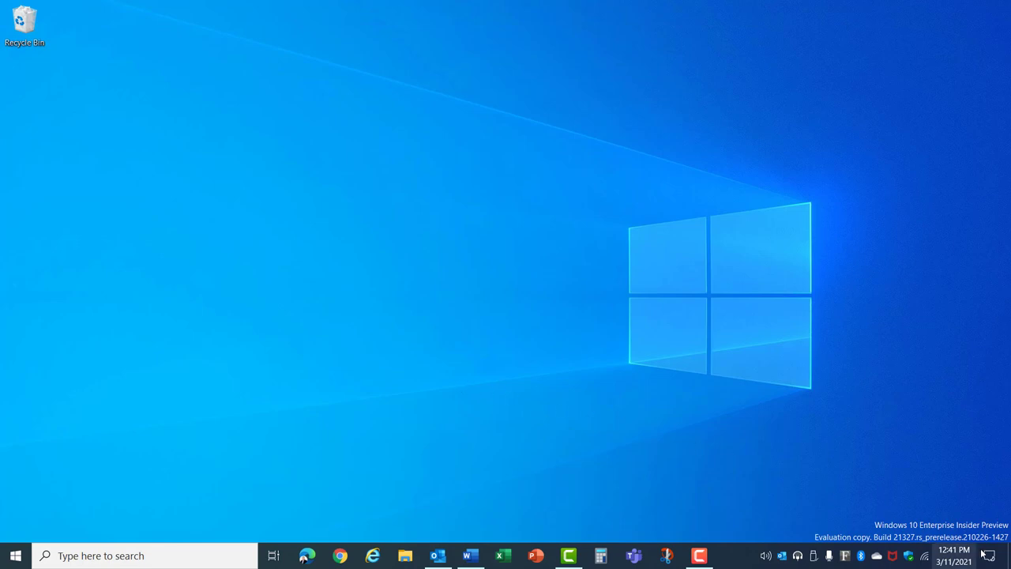
Open the Windows Action Center from the right end of the taskbar.
click(989, 555)
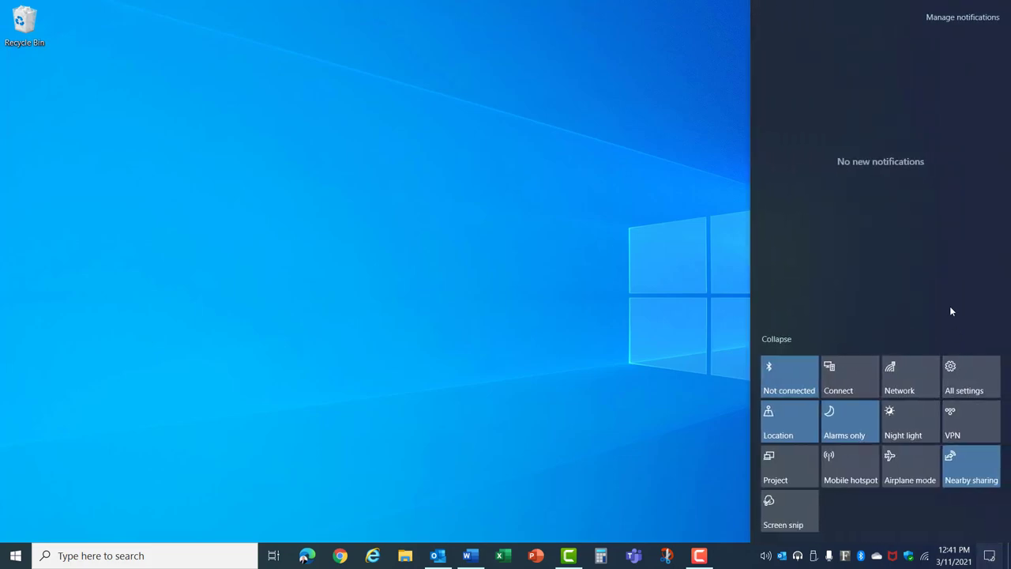
mouse_move(945, 87)
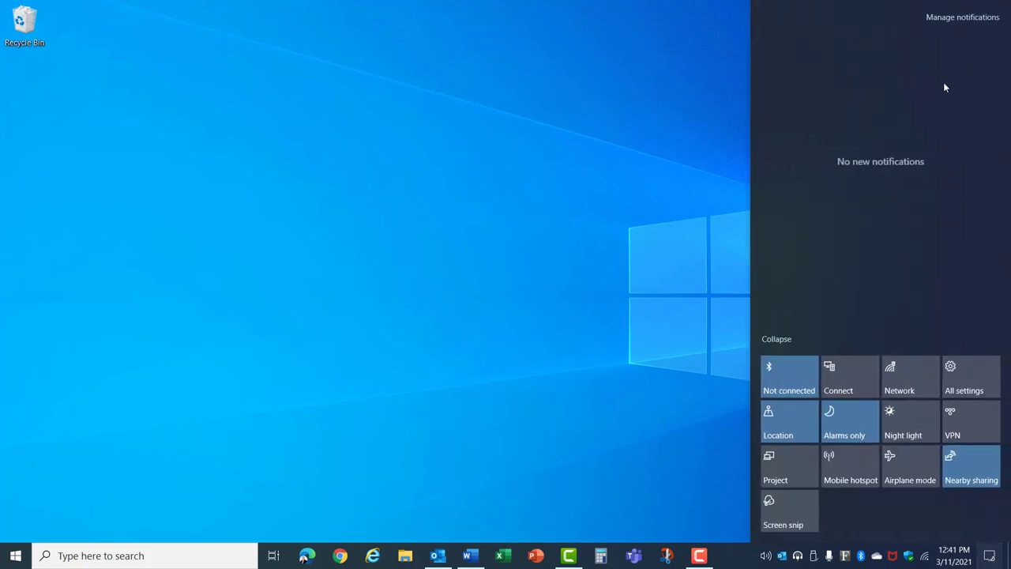
Switch off Outlook and Mail app notifications under Notifications & actions.
click(964, 377)
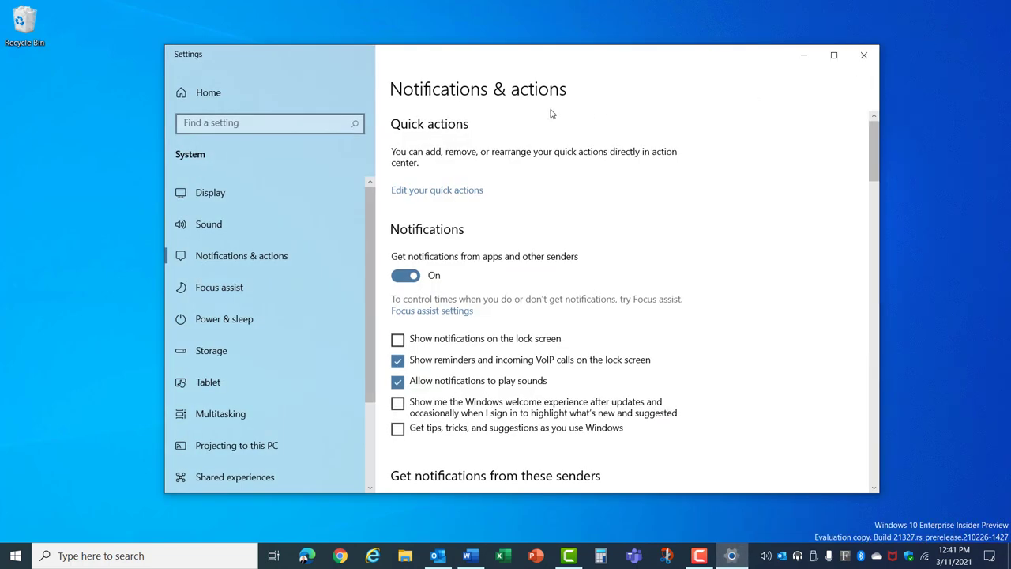
scroll(down, 3)
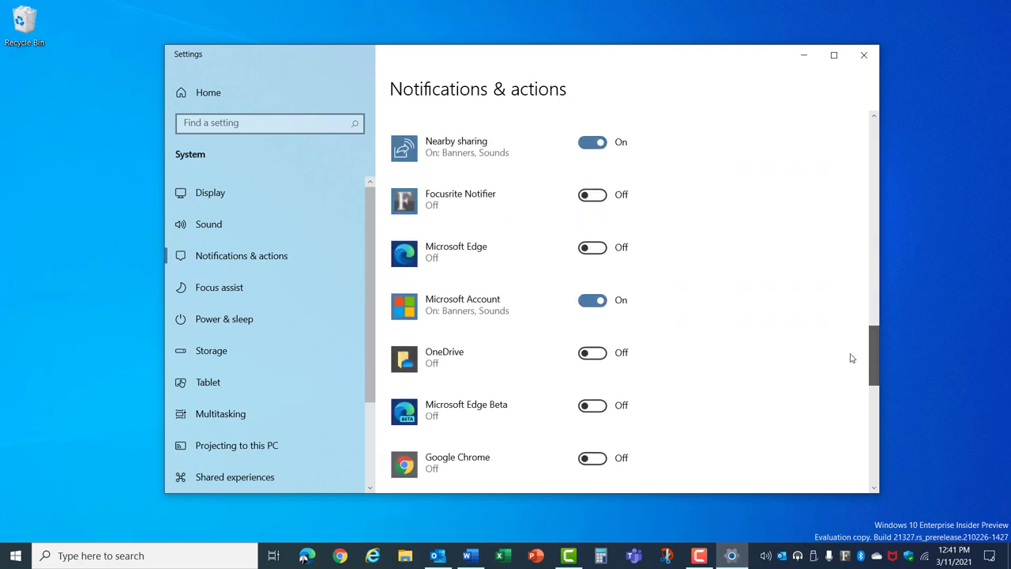
scroll(down, 3)
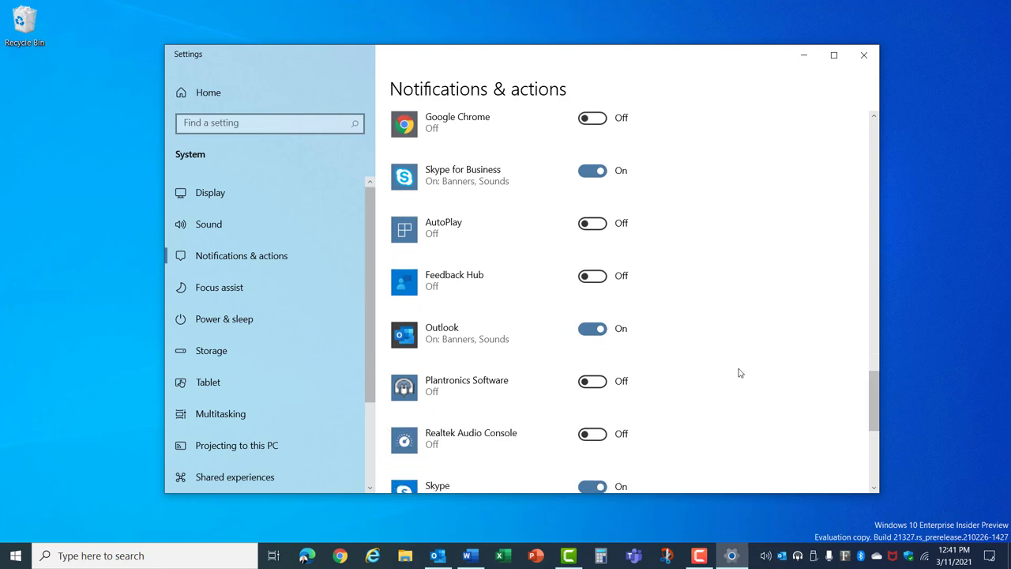
click(592, 329)
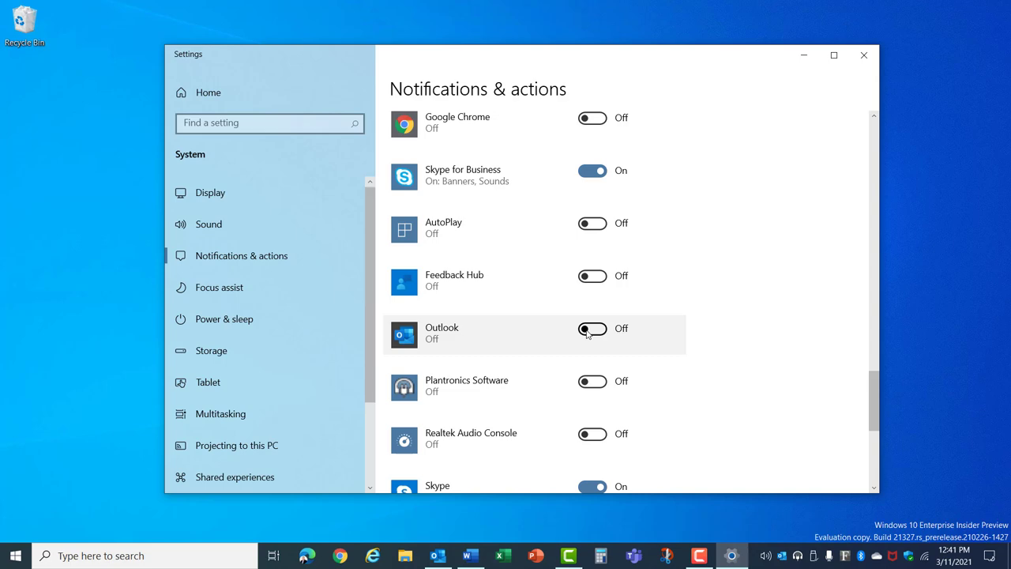
scroll(down, 3)
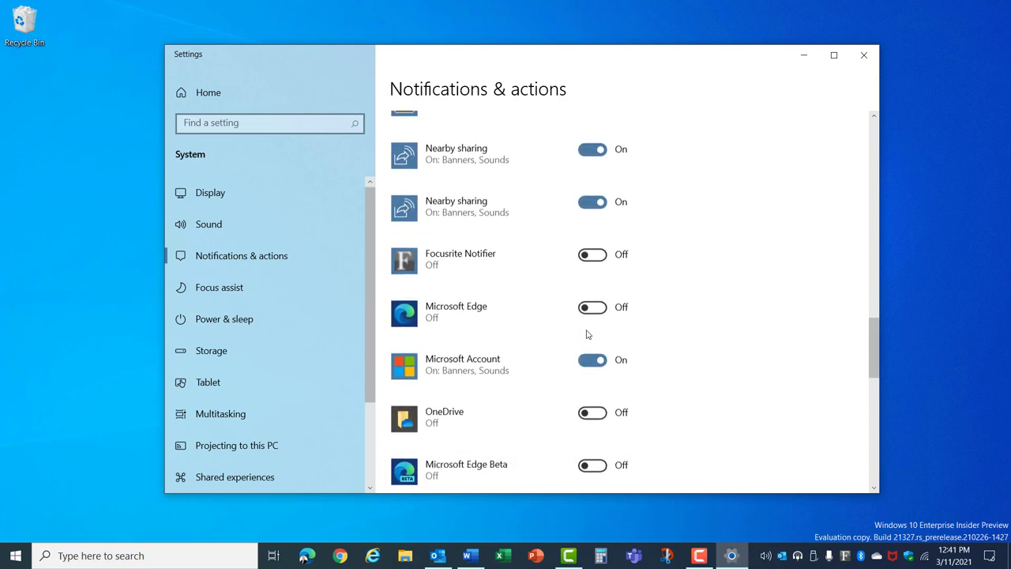
scroll(up, 3)
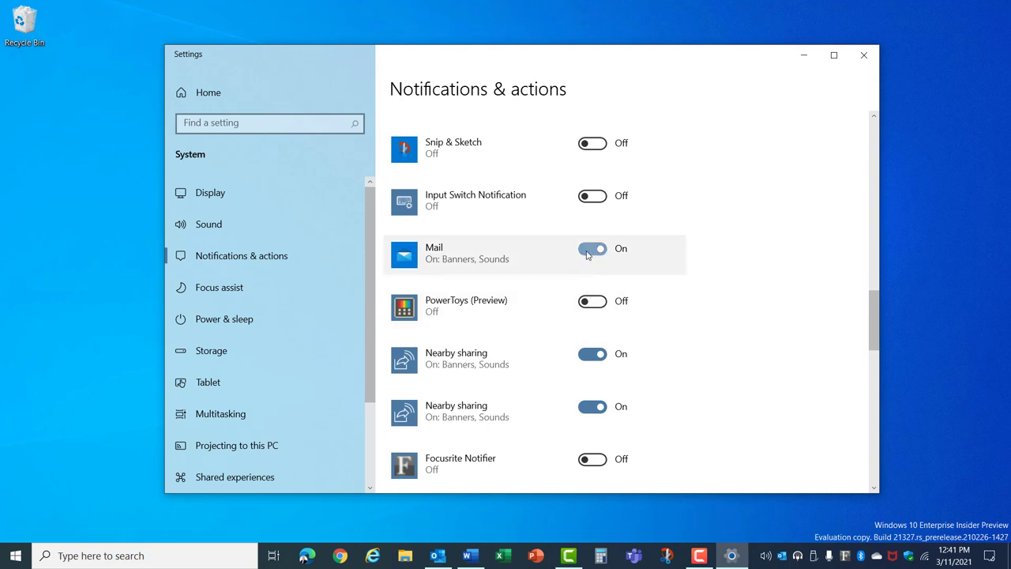
click(593, 248)
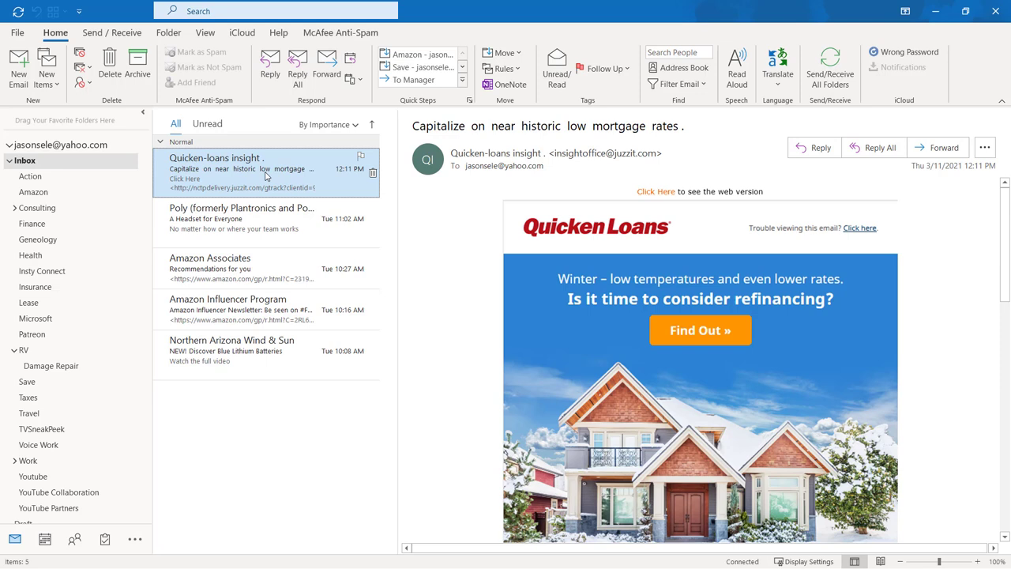
Block the Quicken Loans sender as junk from its mortgage email.
right_click(265, 168)
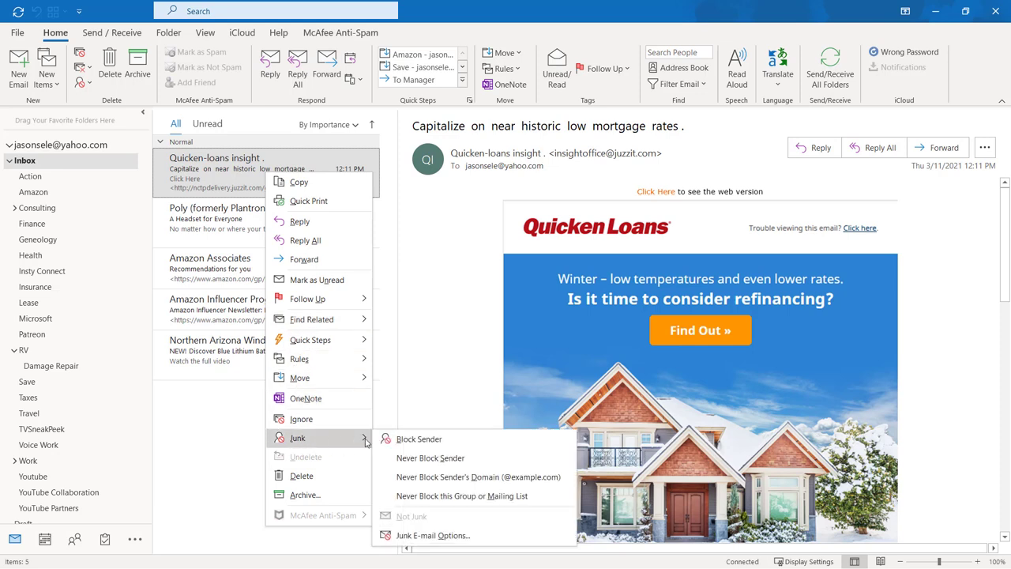
mouse_move(419, 438)
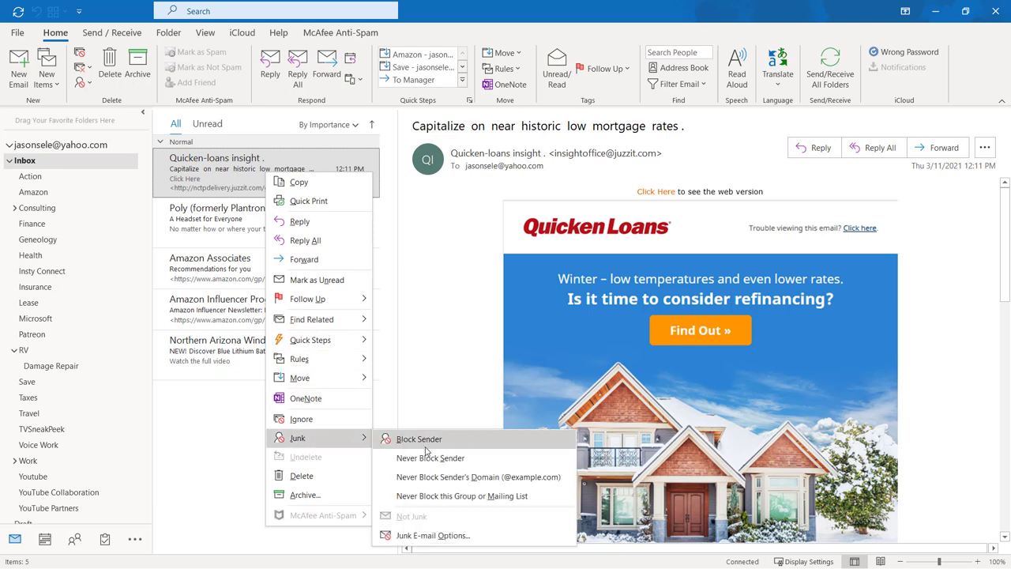
mouse_move(477, 476)
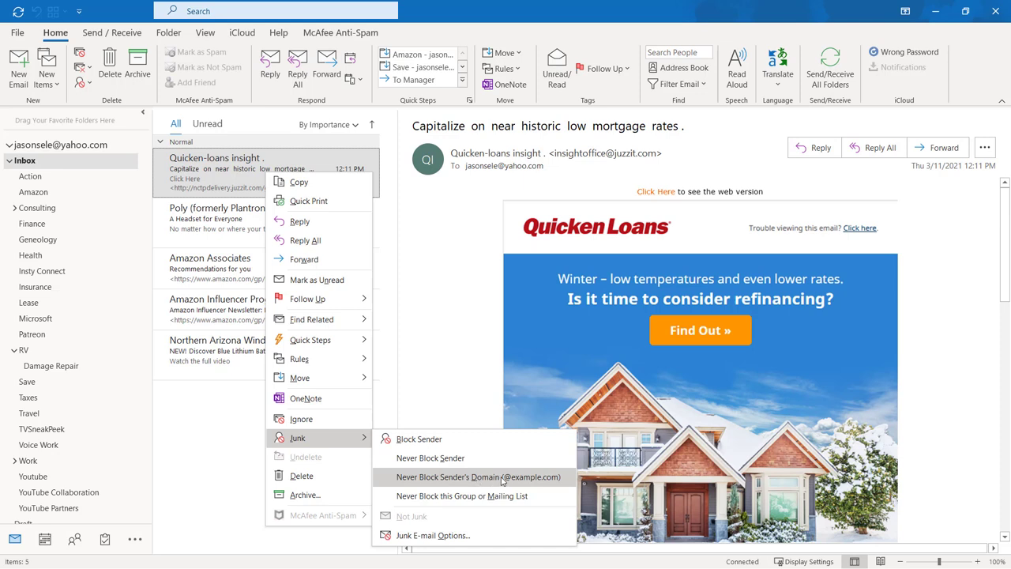
mouse_move(650, 158)
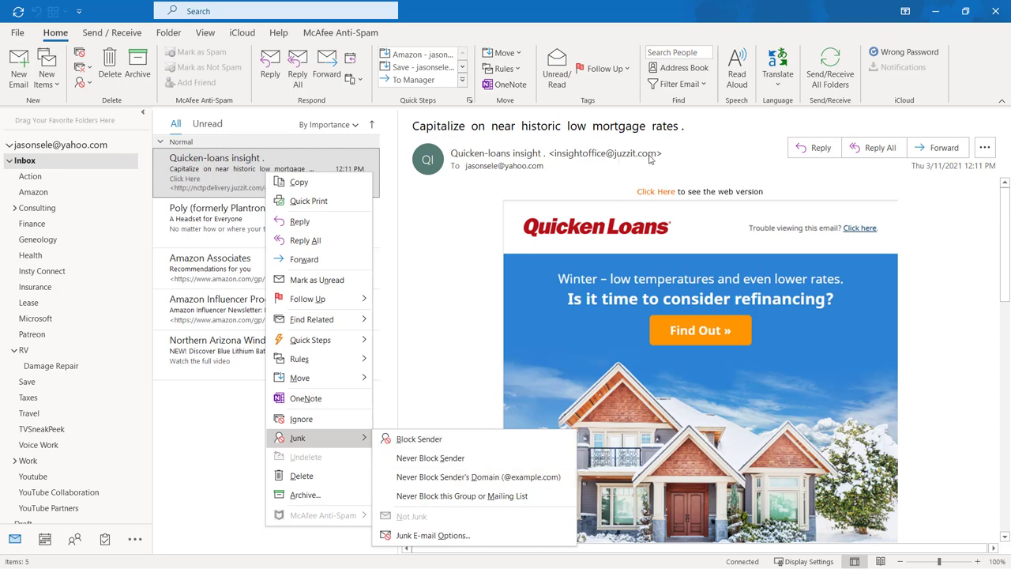
mouse_move(441, 448)
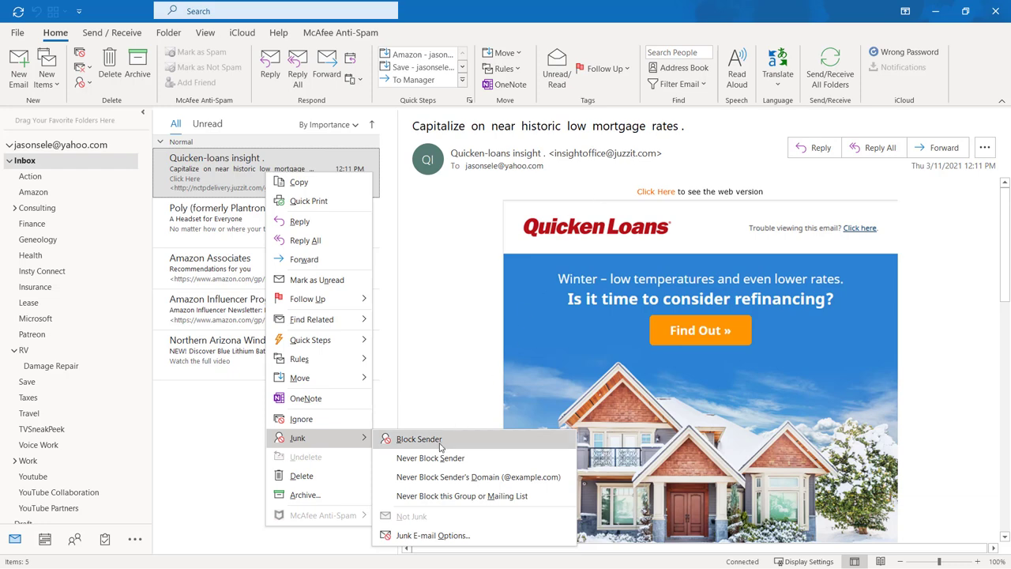
click(418, 438)
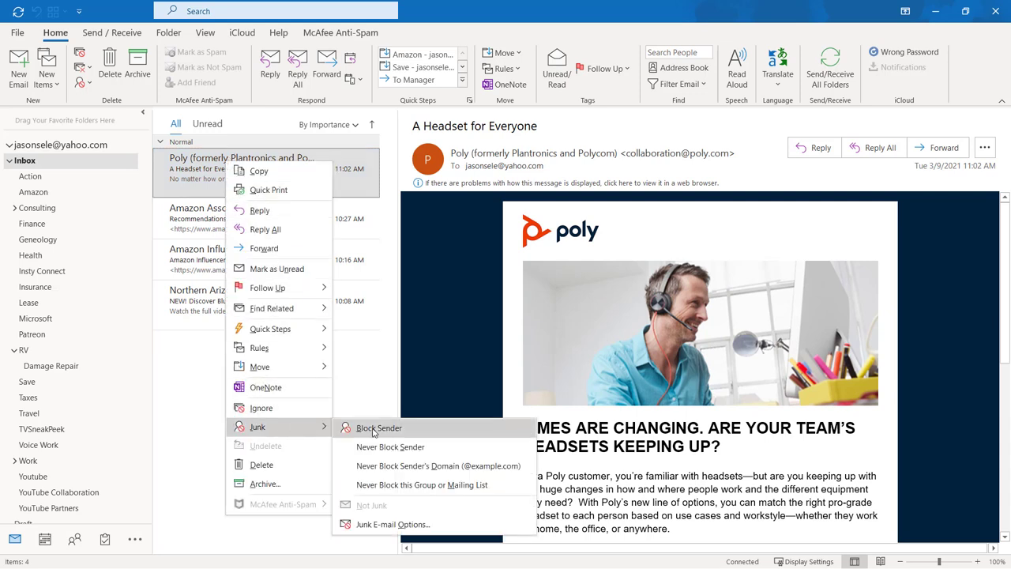
mouse_move(393, 524)
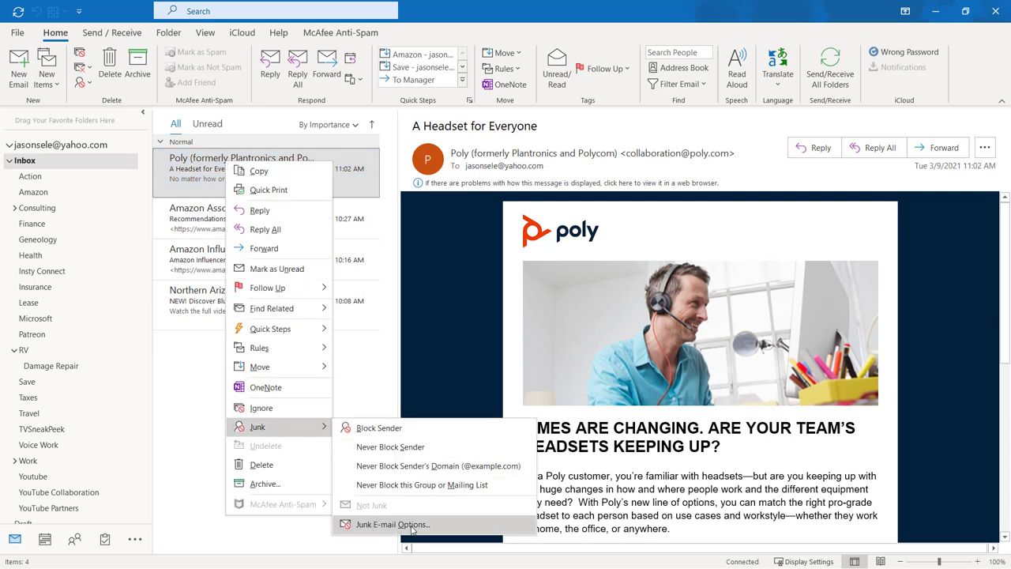
click(393, 524)
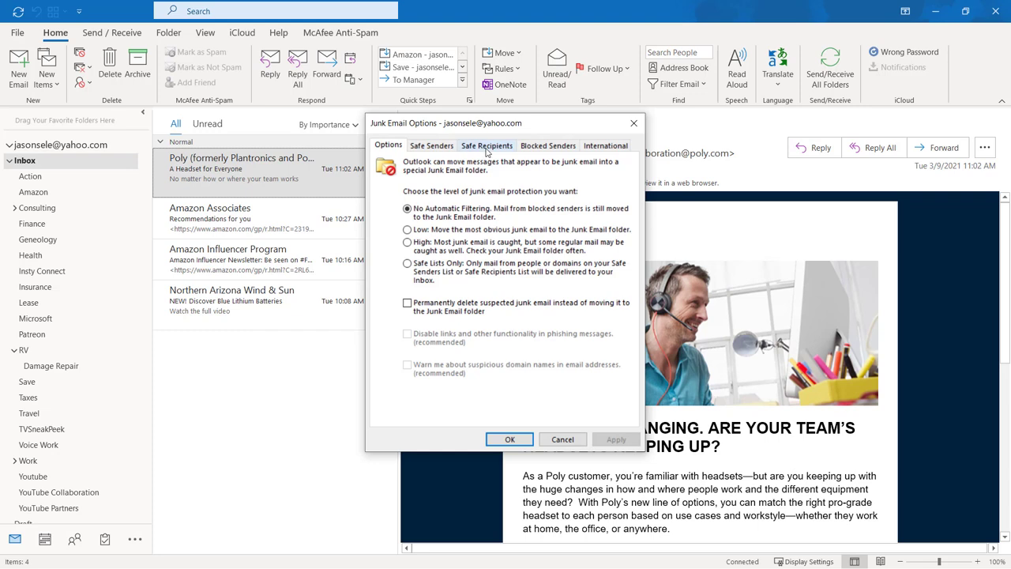
mouse_move(548, 145)
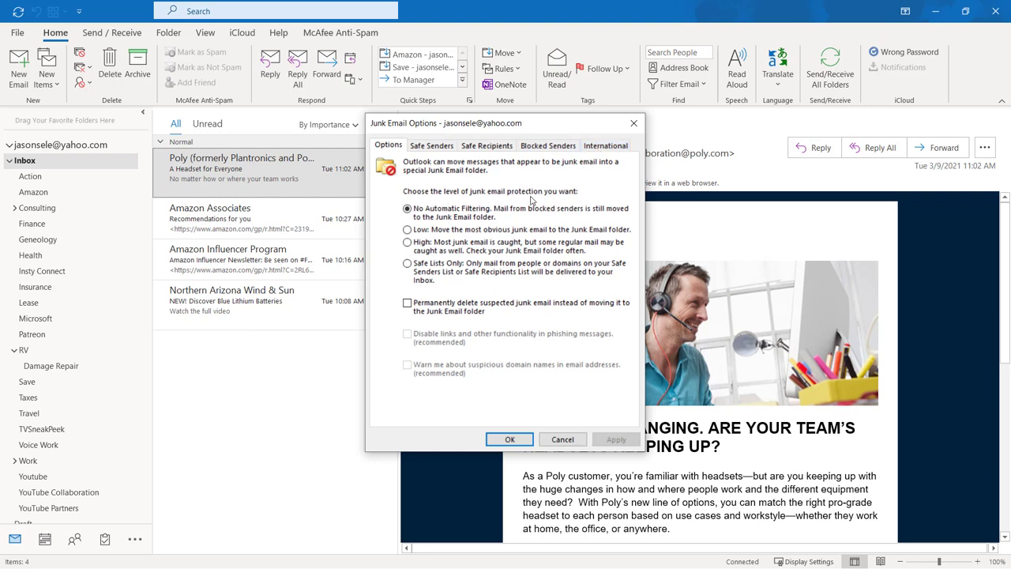
mouse_move(451, 221)
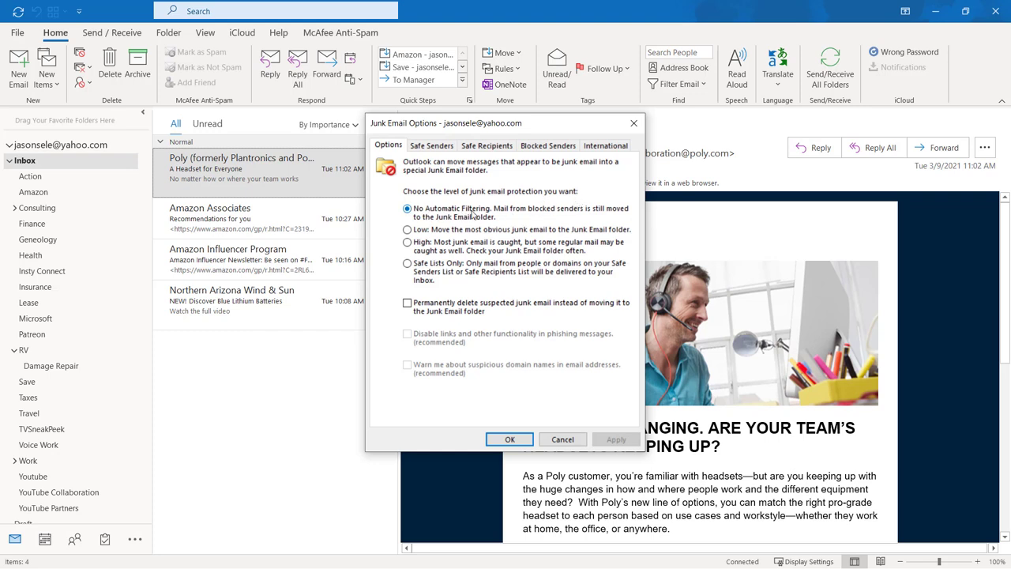
mouse_move(543, 217)
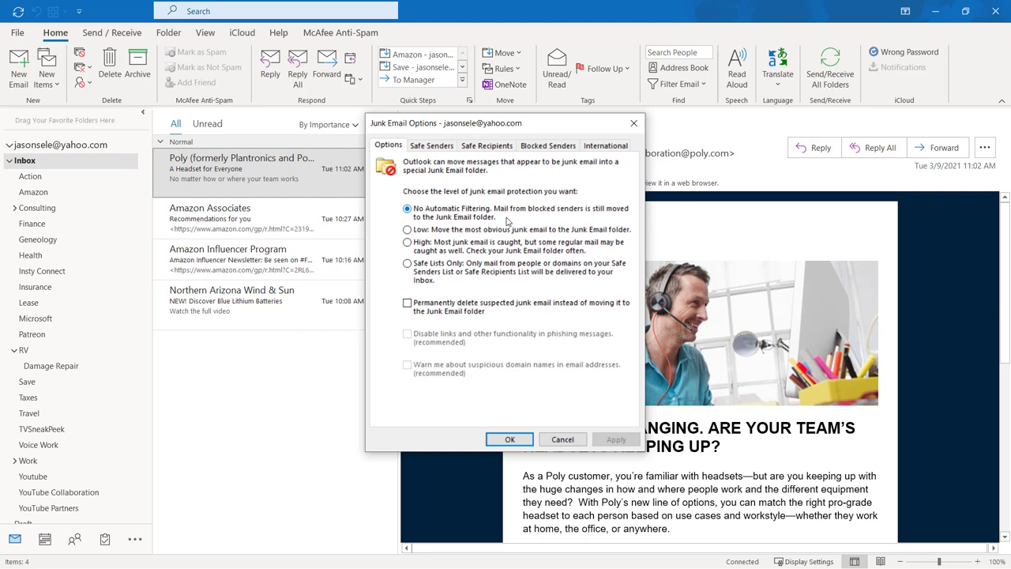
mouse_move(473, 235)
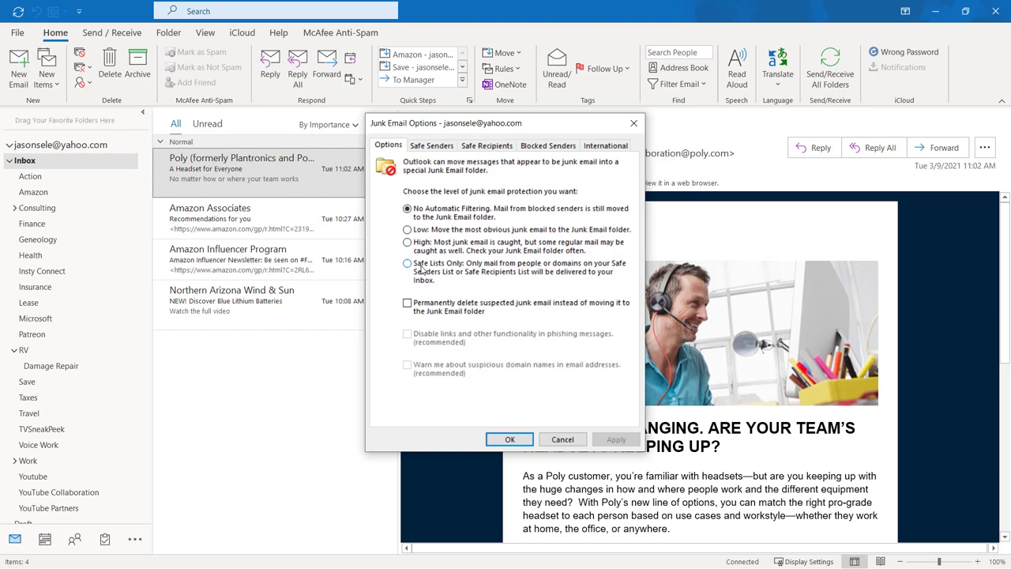
mouse_move(452, 271)
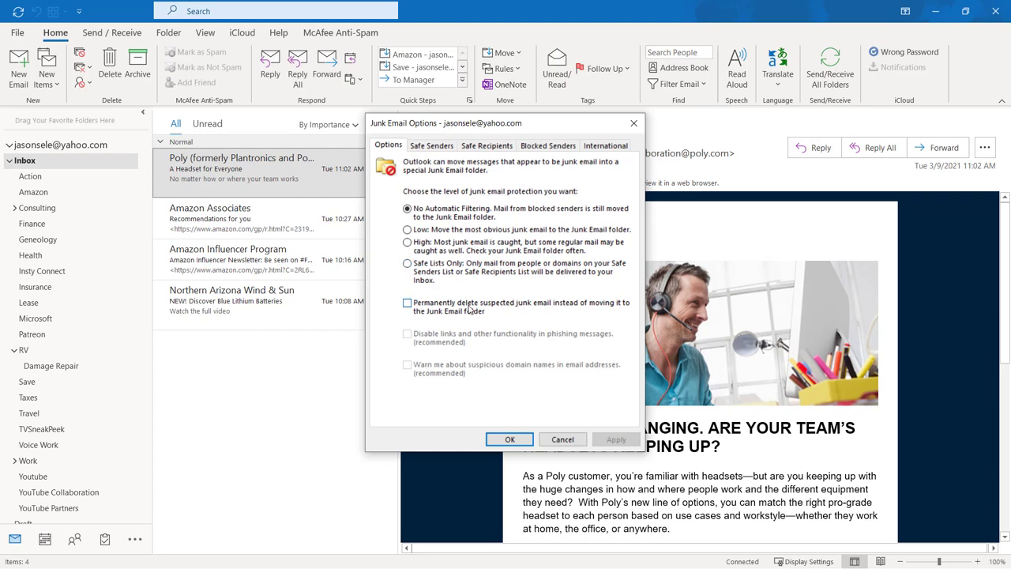
mouse_move(446, 311)
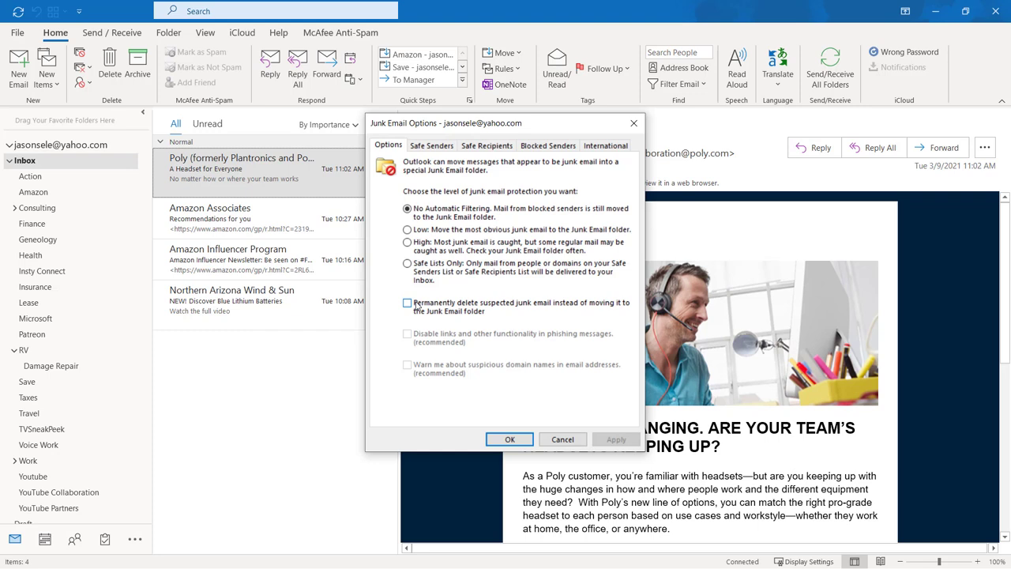
click(563, 438)
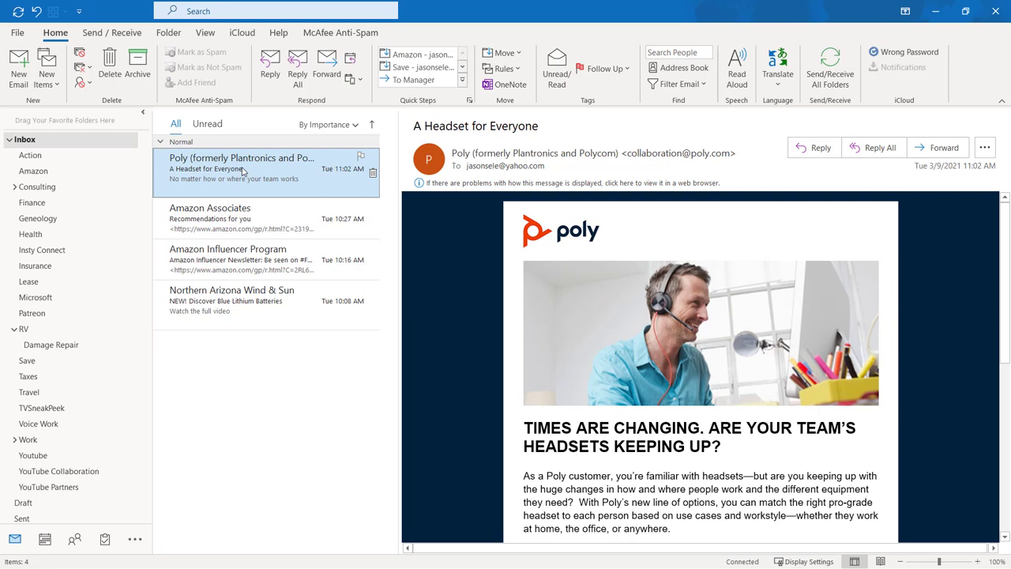
mouse_move(267, 172)
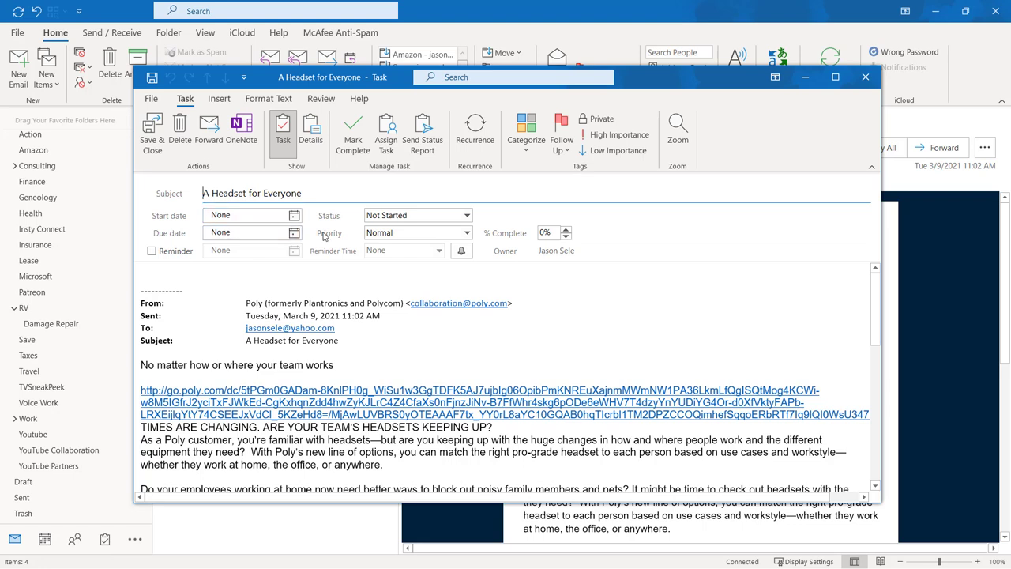
Check the task's Status options and keep its priority at Normal.
click(466, 215)
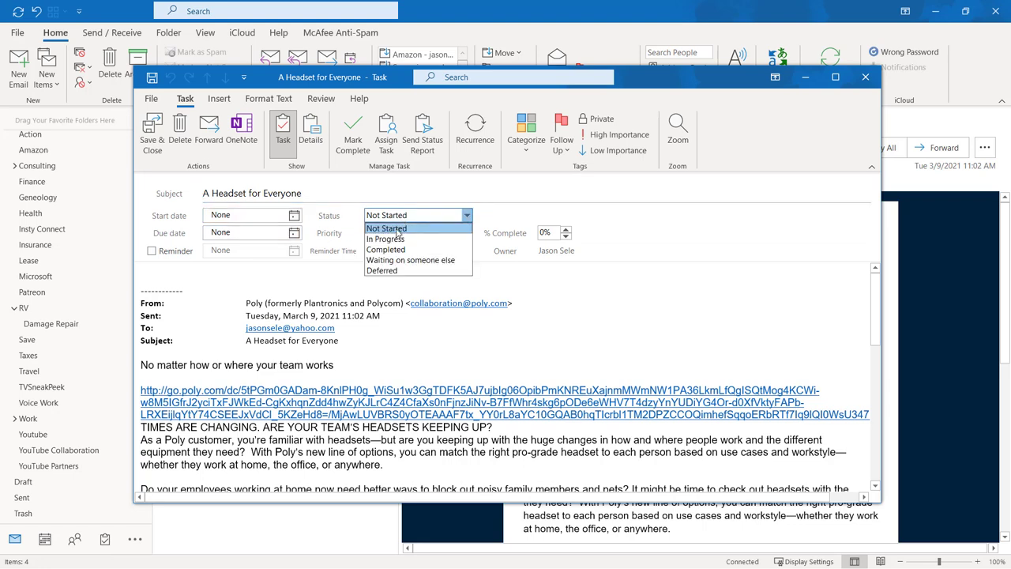
click(417, 232)
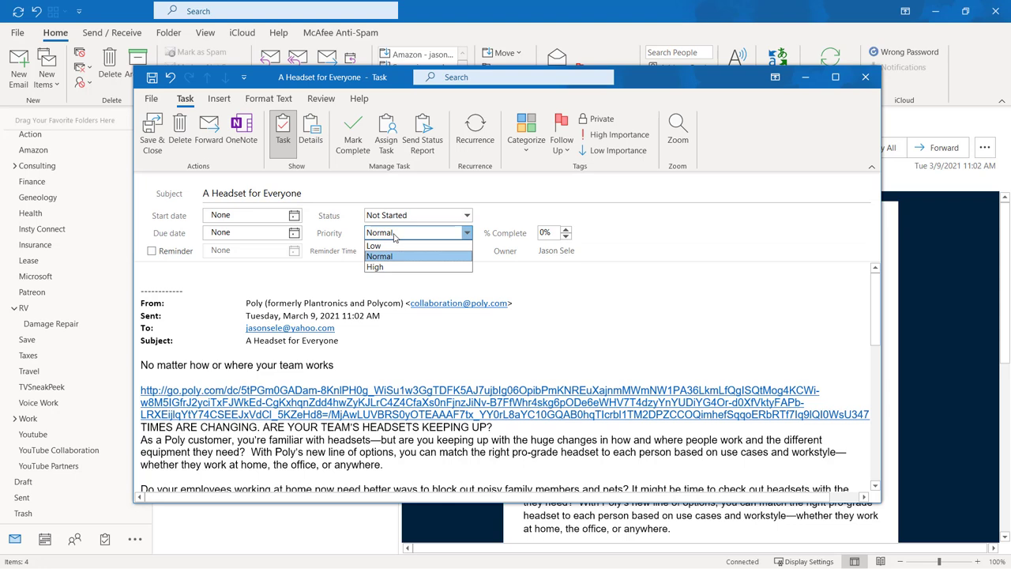
click(379, 256)
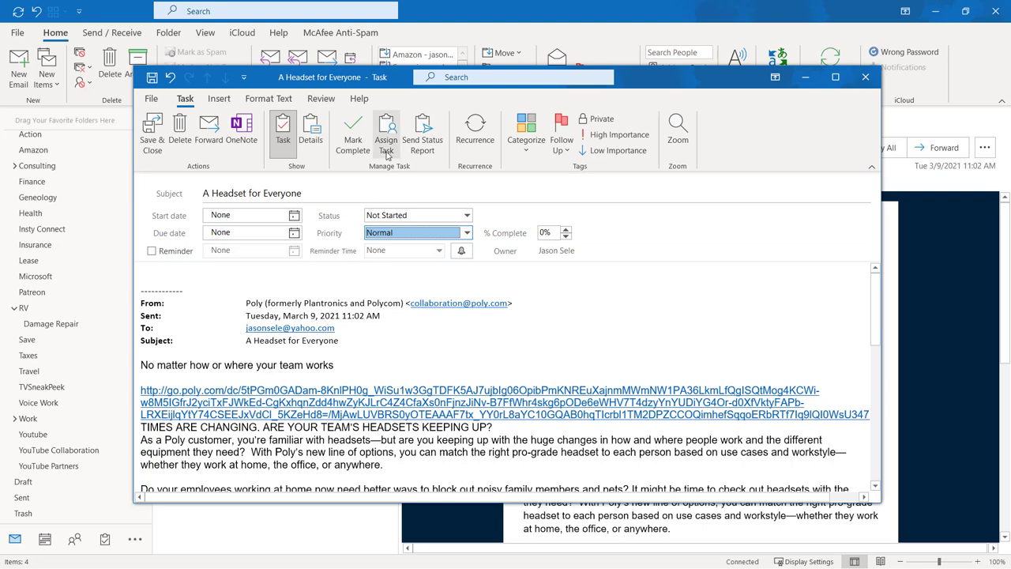
mouse_move(386, 132)
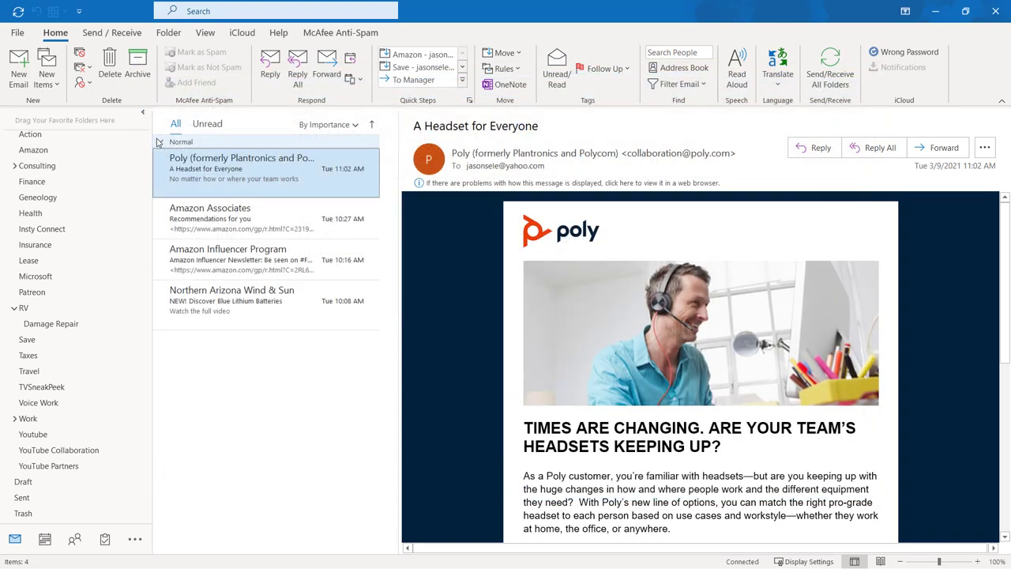
Open the 'A Headset for Everyone' task from the To-Do List, remove it, and return to the Inbox.
click(104, 540)
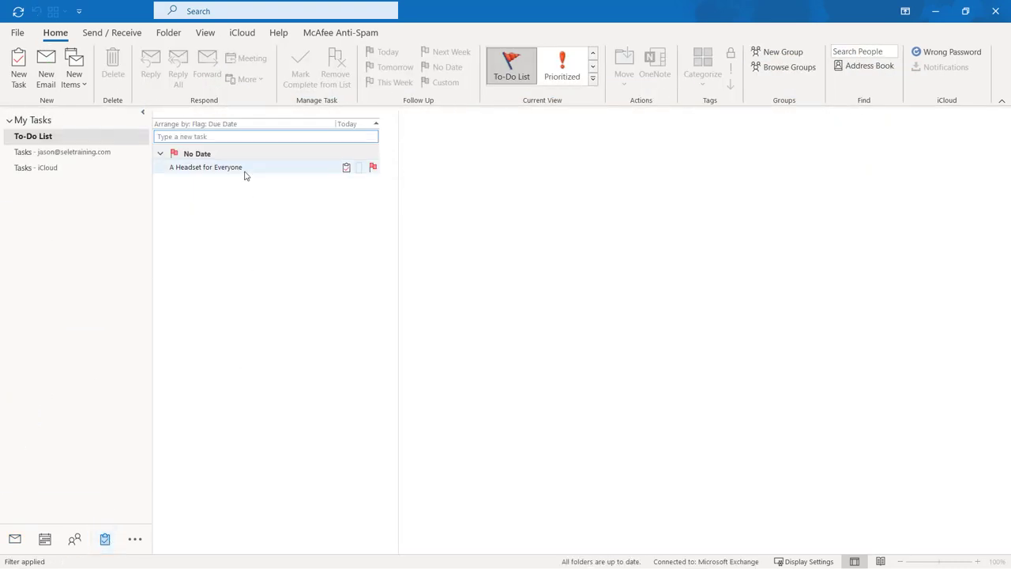
double_click(206, 166)
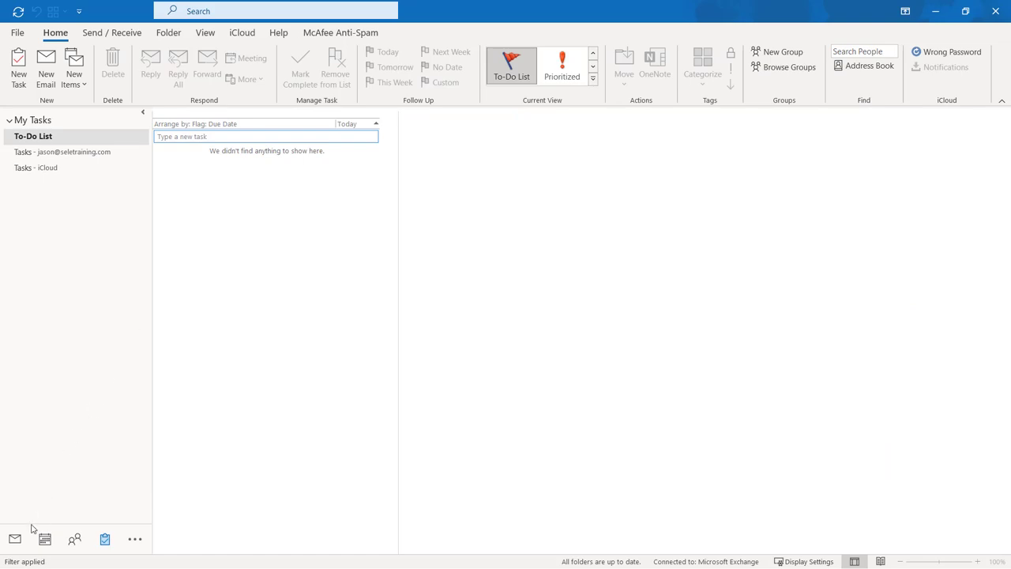
click(14, 538)
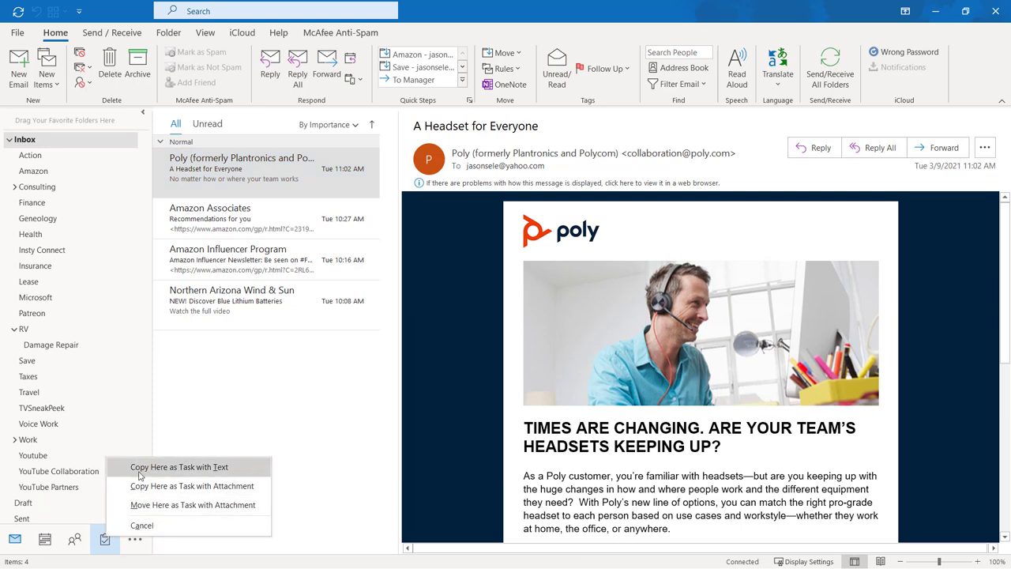
mouse_move(192, 505)
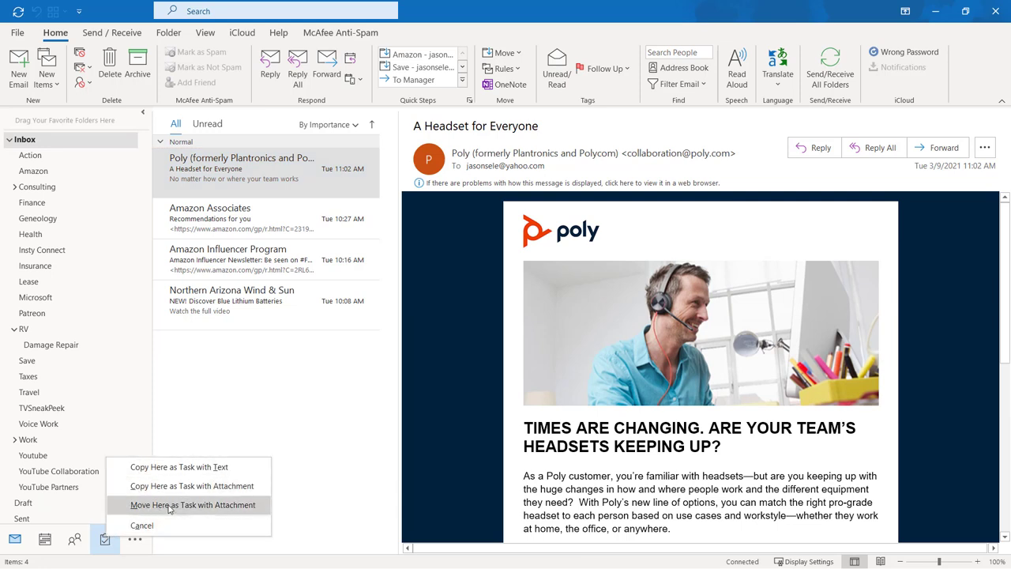
mouse_move(239, 508)
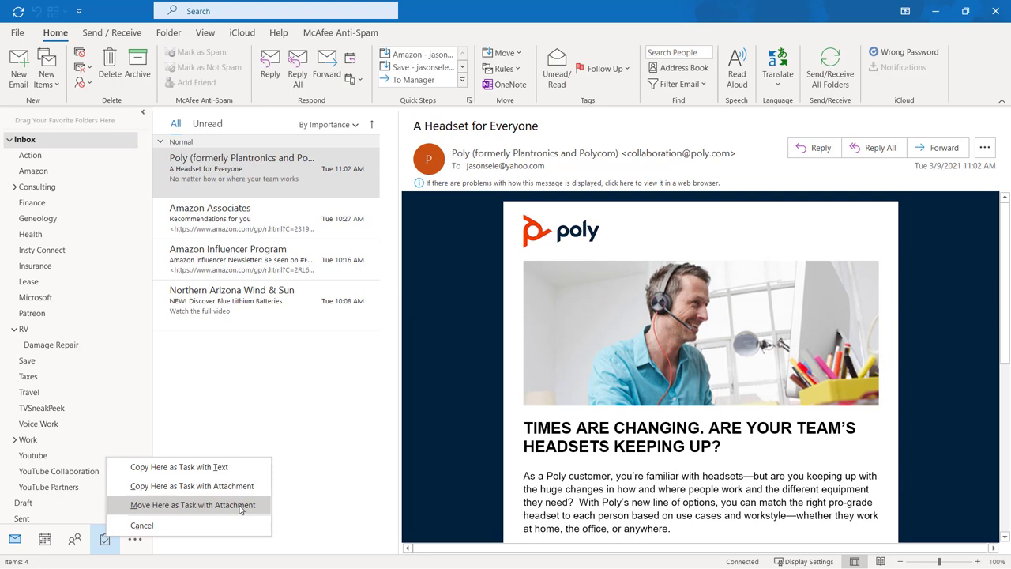
mouse_move(278, 183)
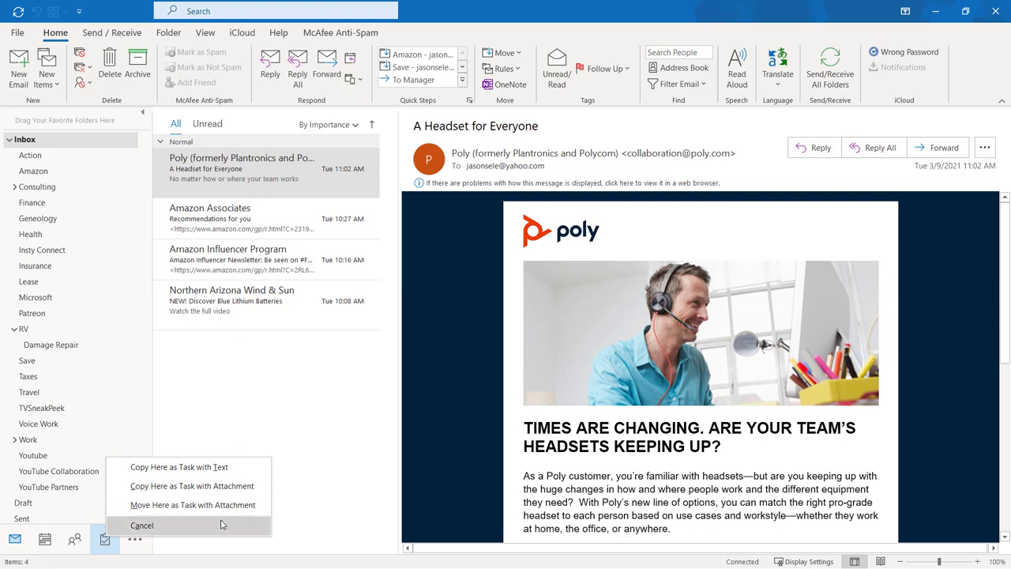
click(141, 526)
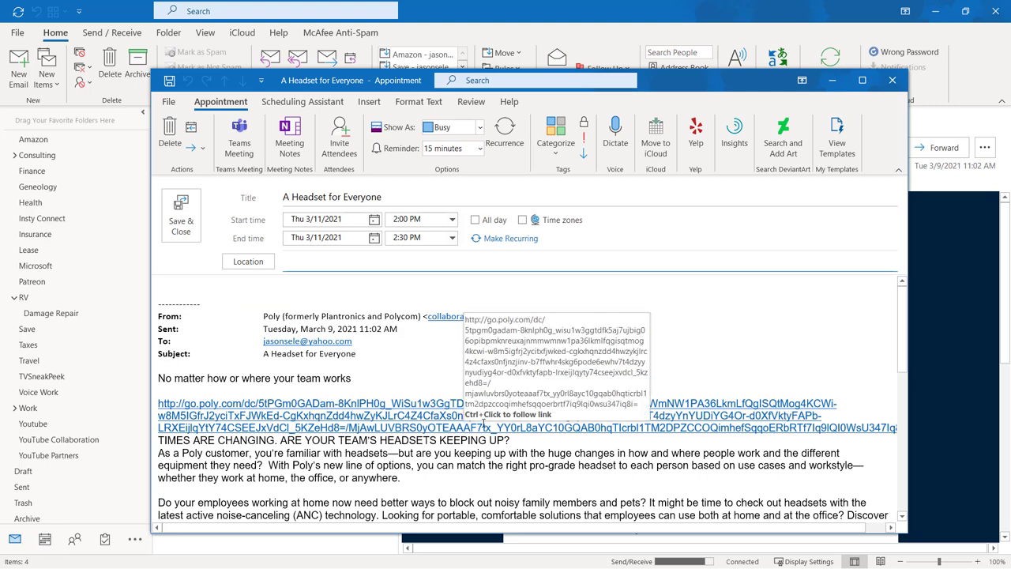
mouse_move(438, 372)
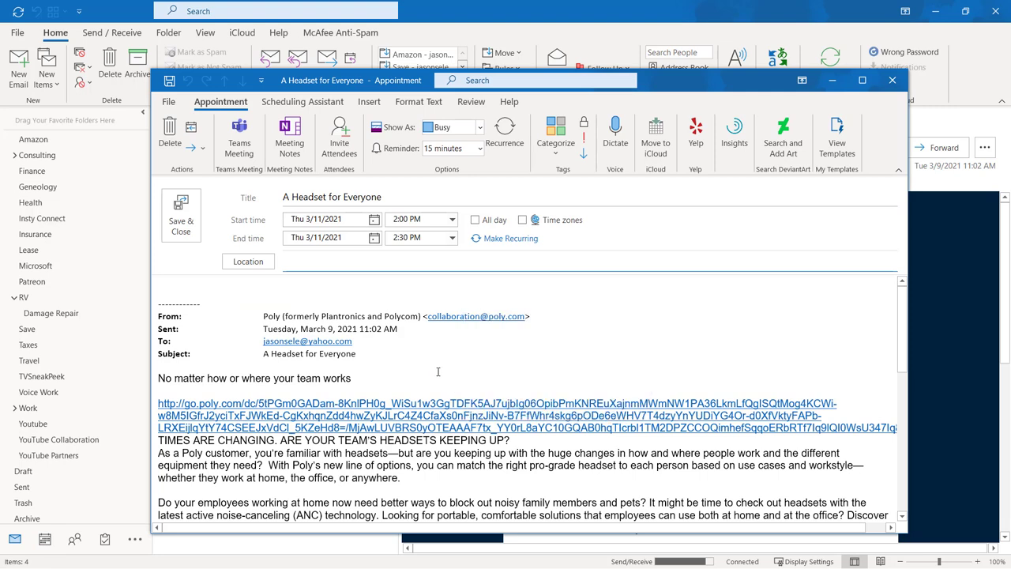